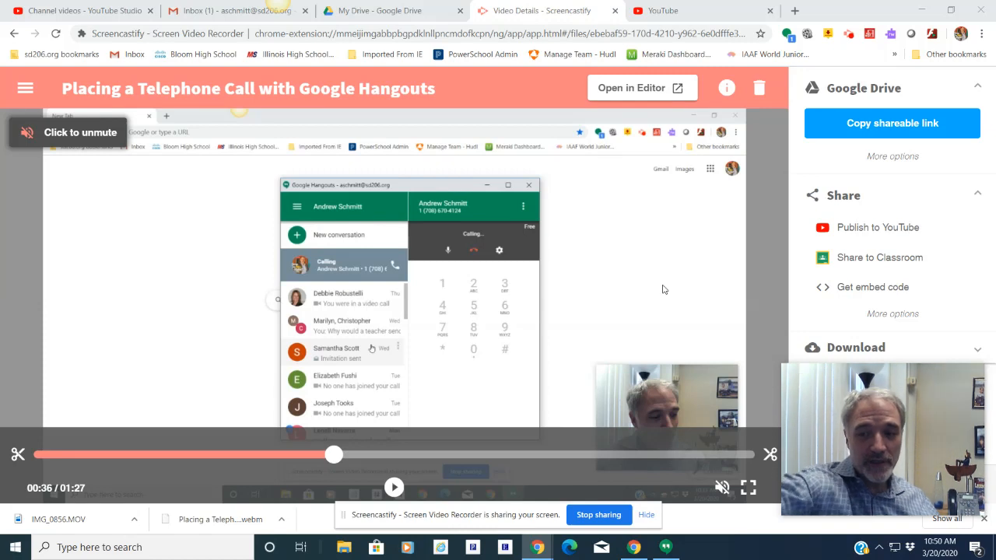
mouse_move(19, 194)
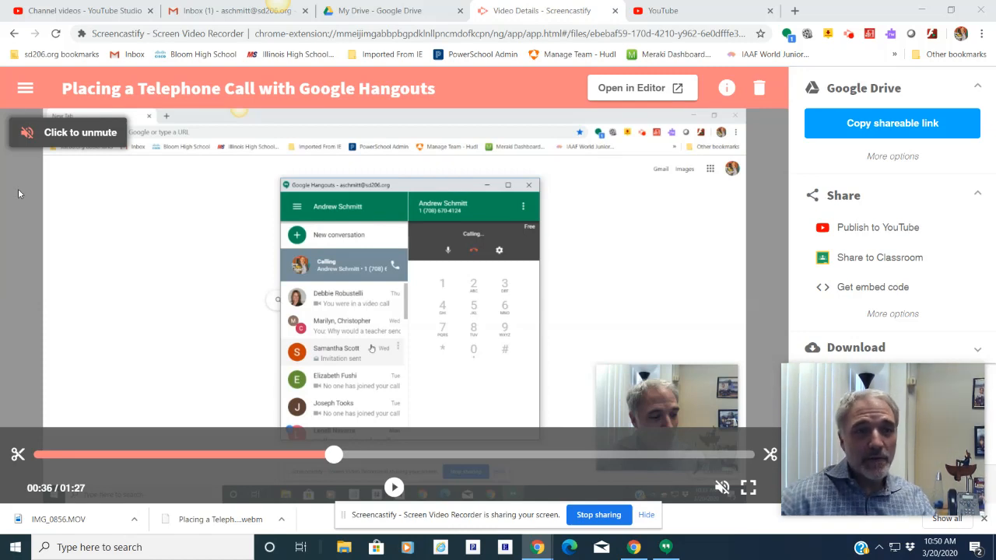
Go from the YouTube home page to YouTube Studio through the top-right profile avatar menu.
click(238, 10)
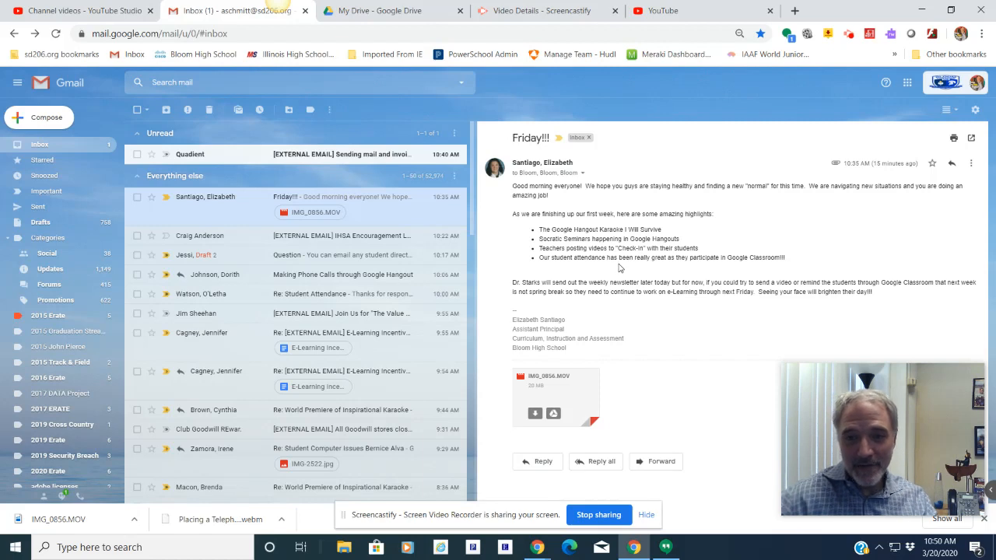
mouse_move(753, 279)
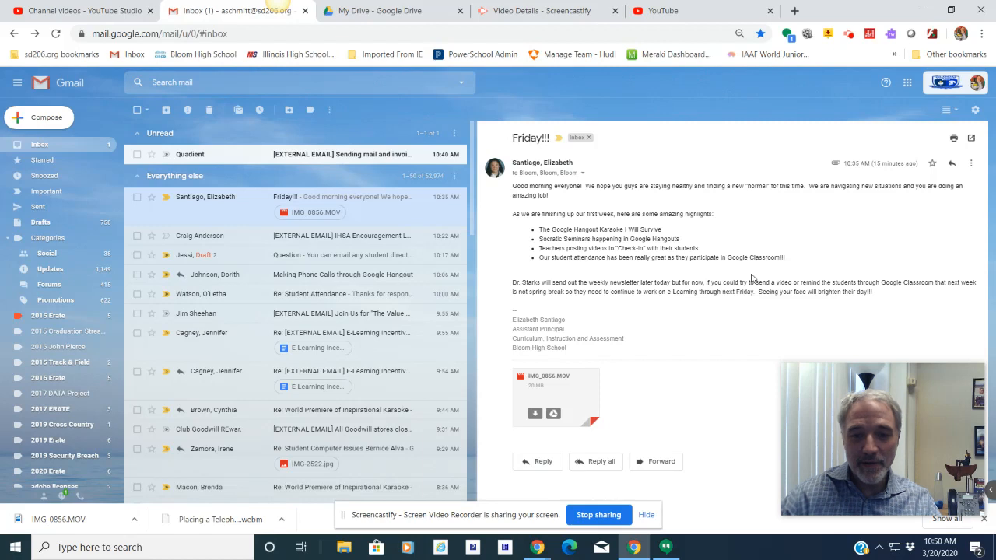
mouse_move(557, 387)
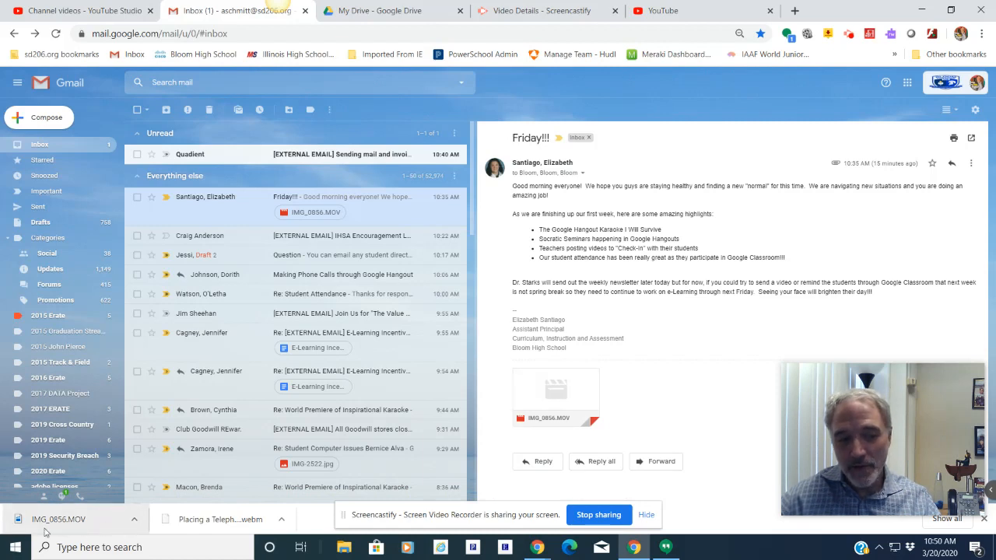
mouse_move(53, 505)
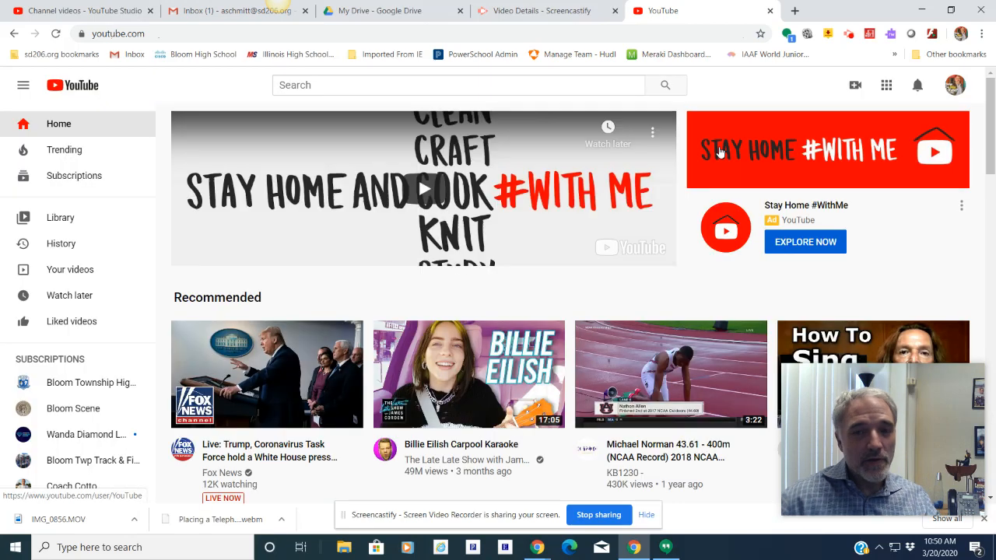
mouse_move(914, 74)
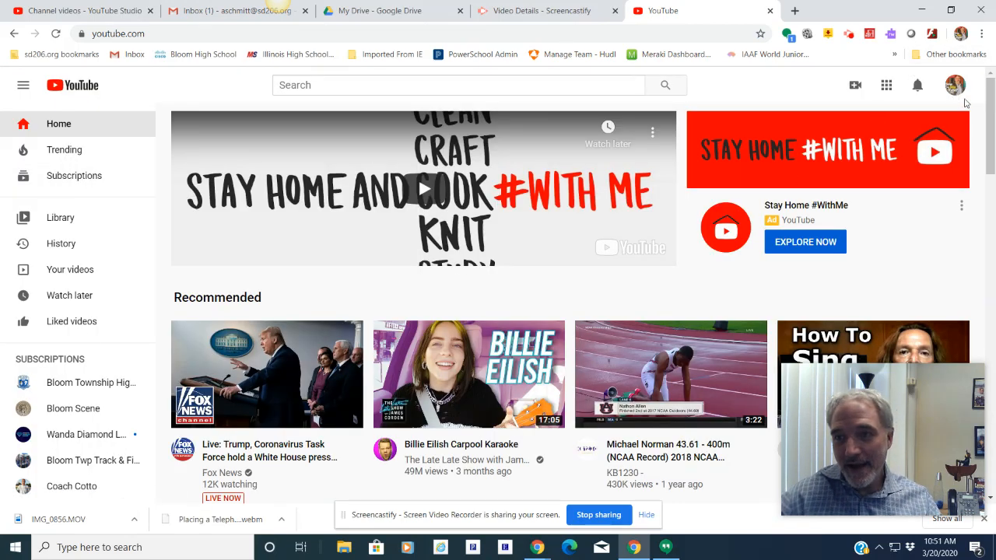
click(954, 86)
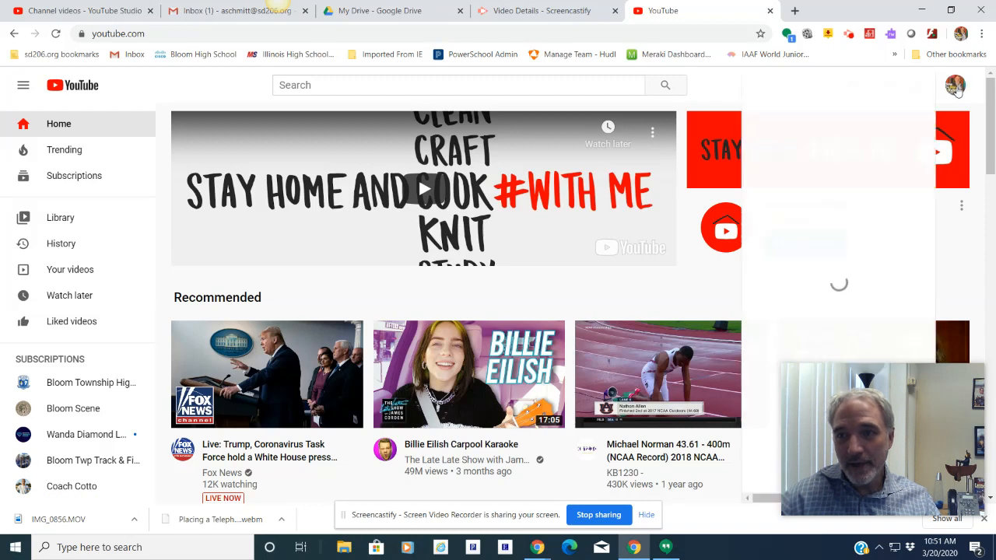
click(955, 86)
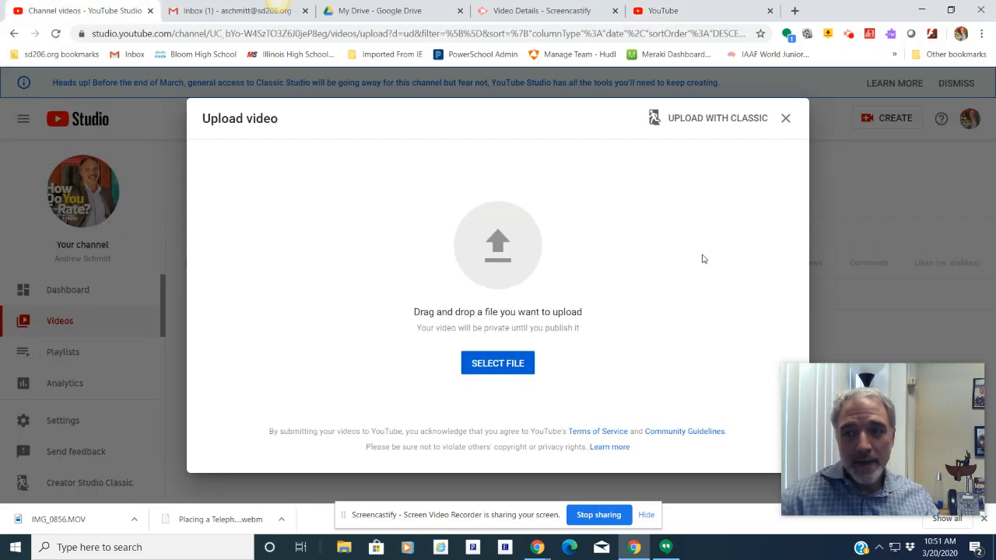
mouse_move(806, 85)
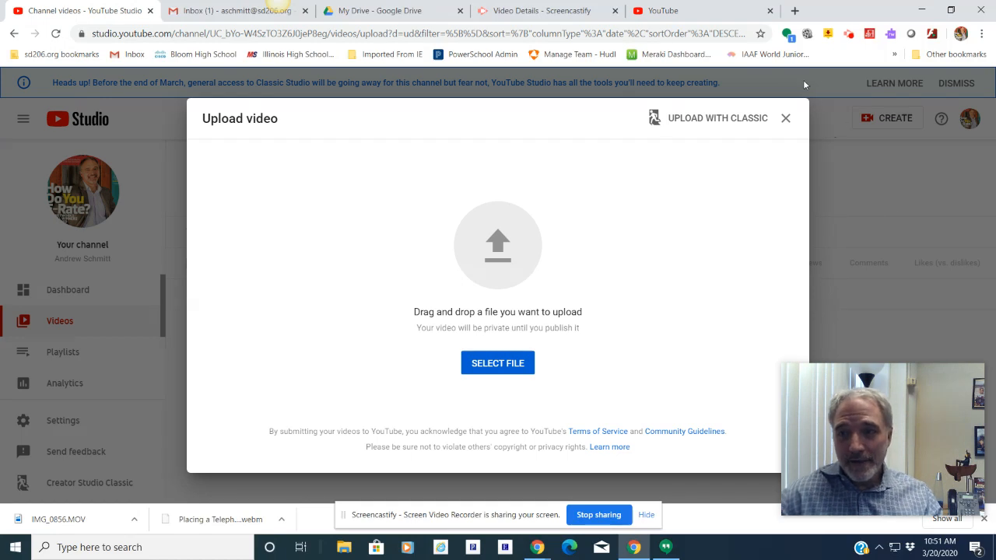
Start uploading the downloaded IMG_0856.MOV through the Upload video dialog.
click(663, 10)
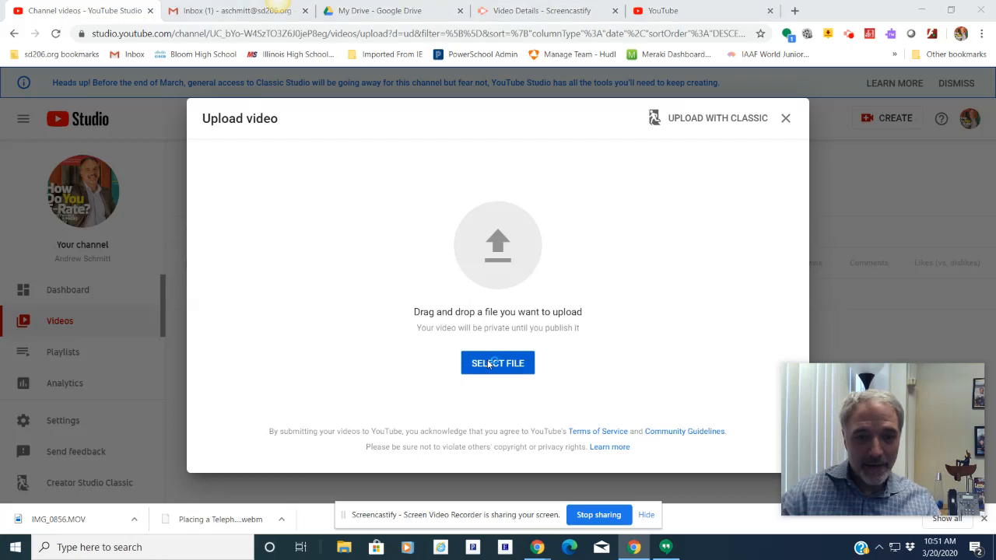
click(498, 363)
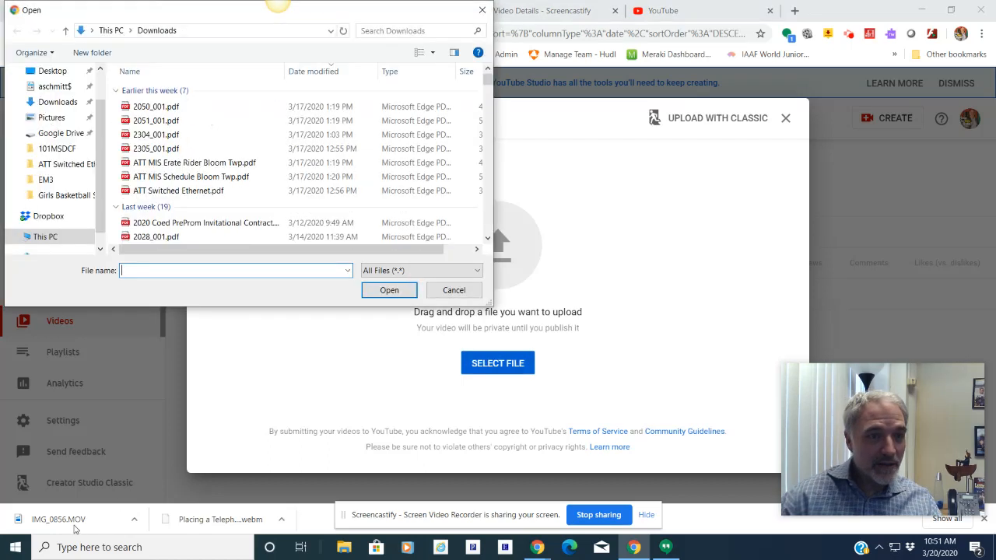
click(160, 106)
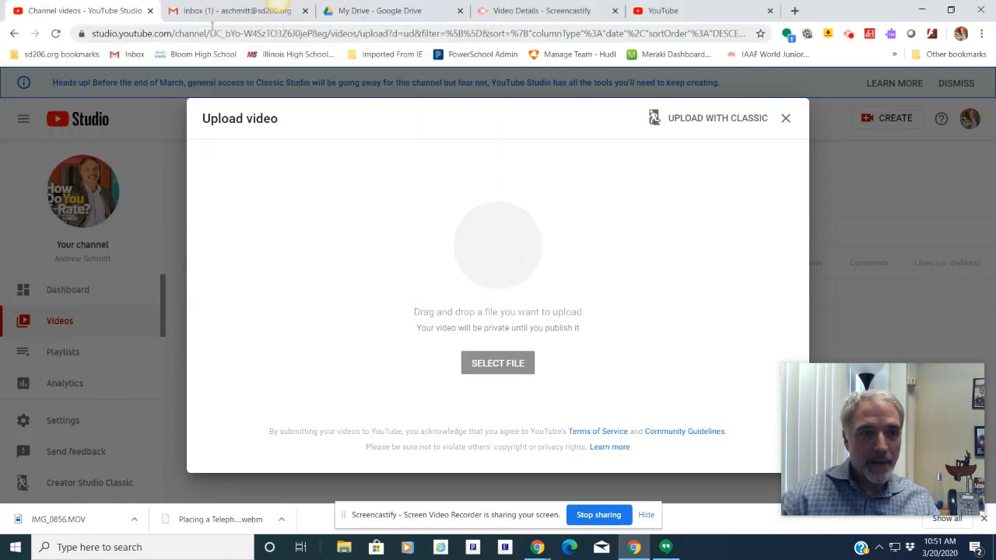
Switch to the Gmail Inbox tab showing the Friday email with the IMG_0856.MOV attachment.
click(234, 10)
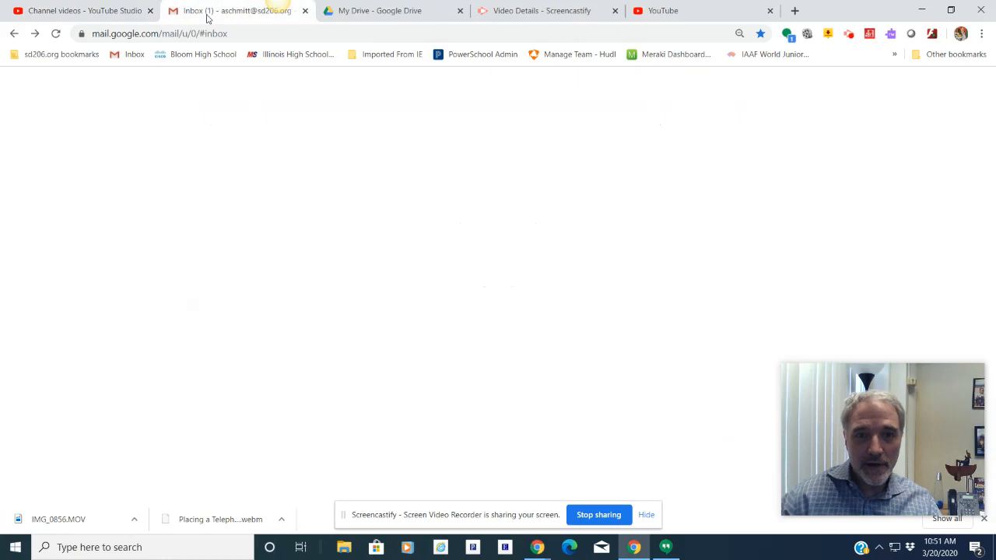
click(233, 10)
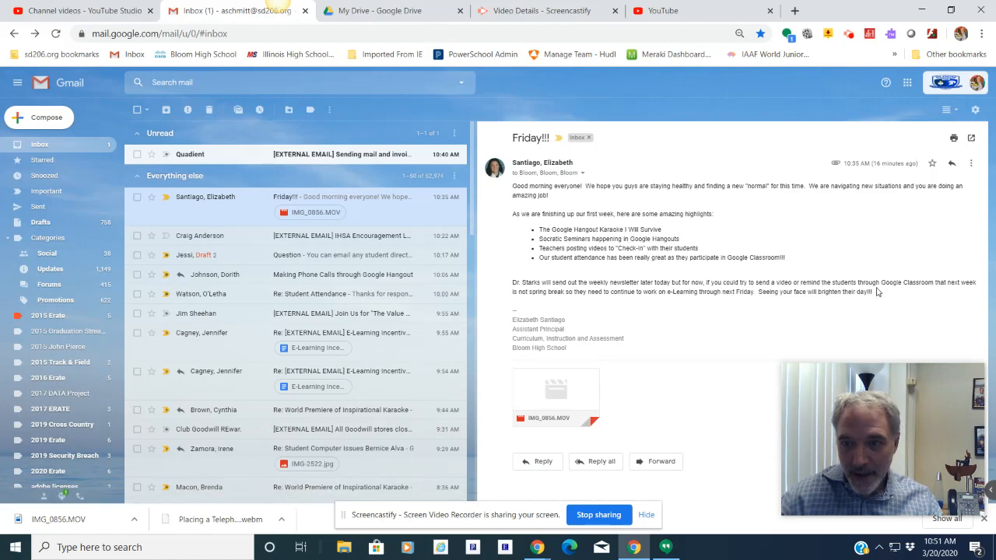
mouse_move(696, 323)
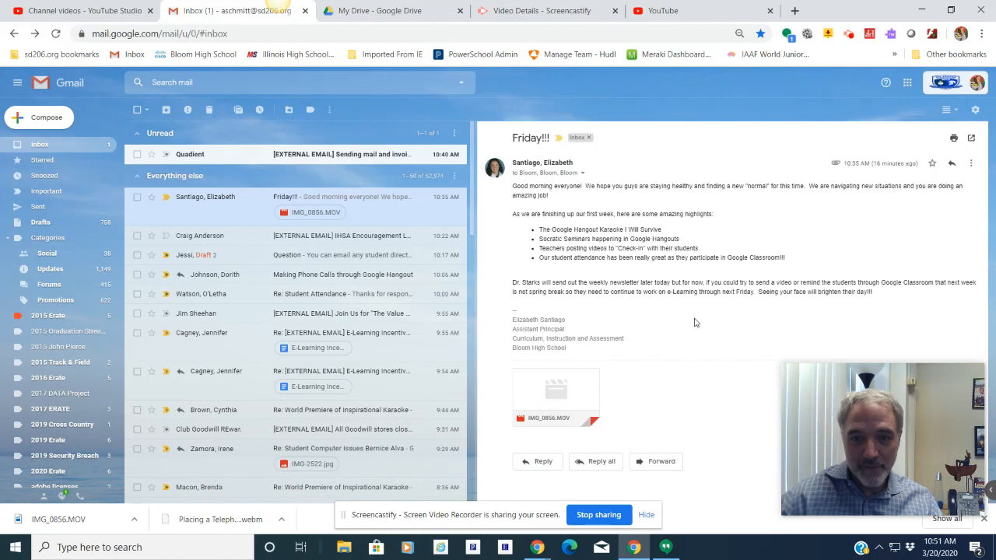
mouse_move(661, 10)
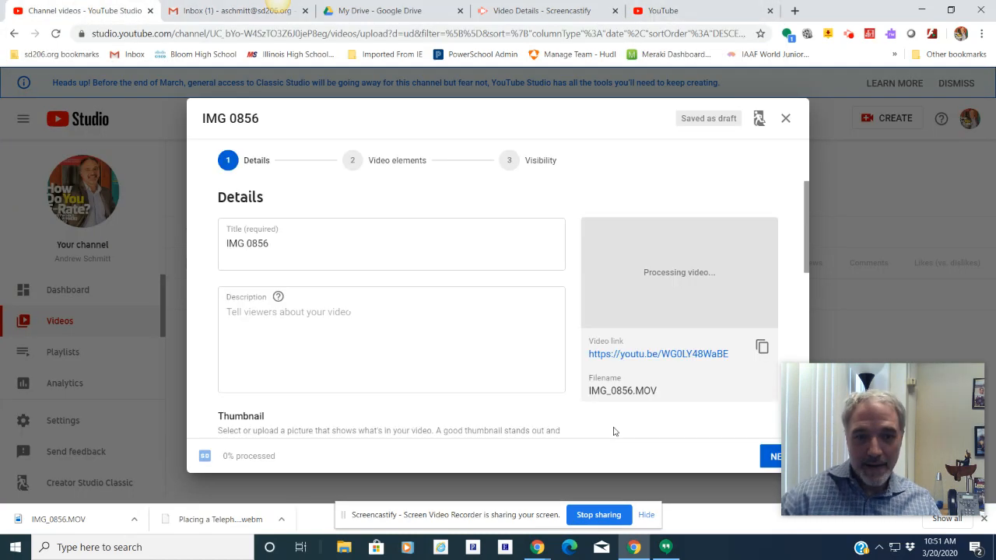
Replace the default title IMG 0856 with 'Spirit Video'.
triple_click(247, 244)
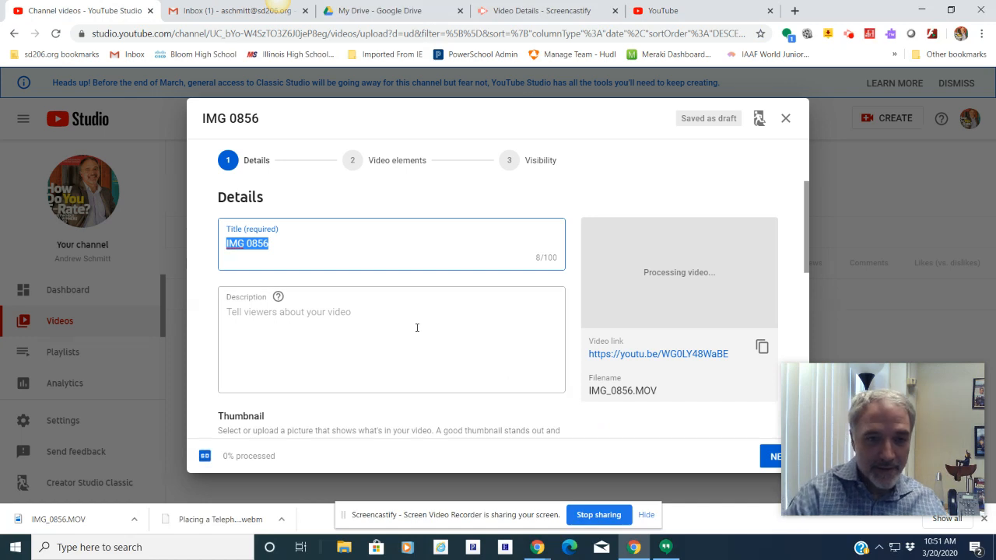
text(Spirit)
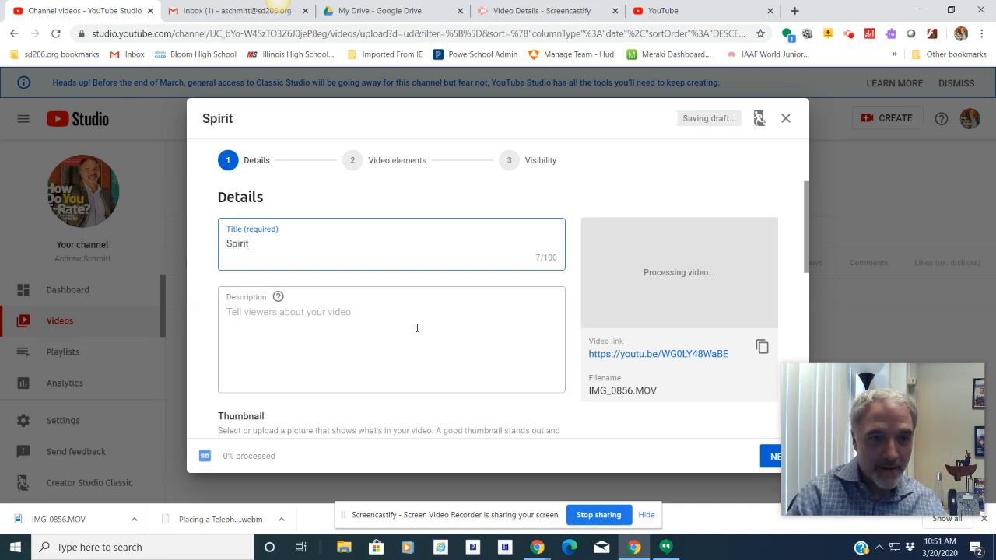
text(Video)
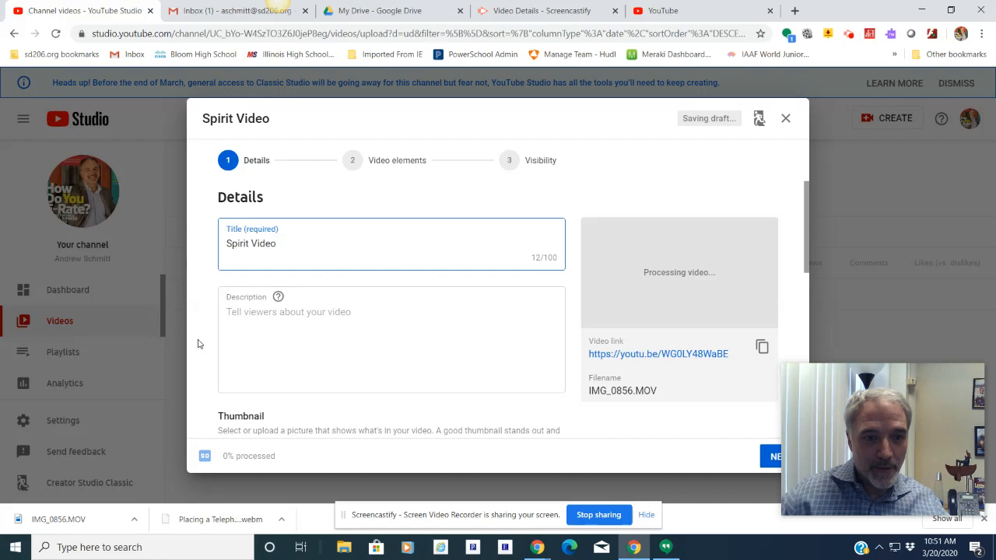
click(389, 340)
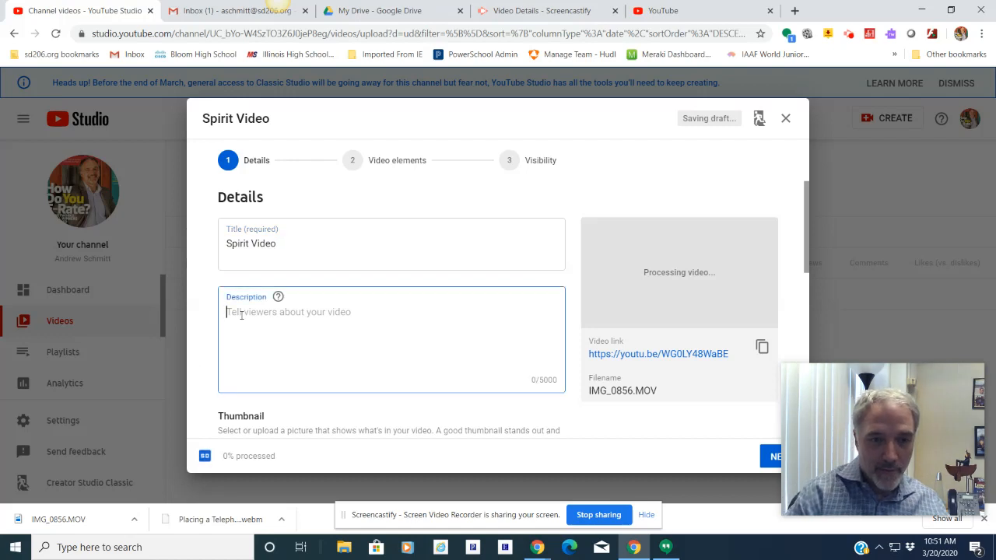
text(From)
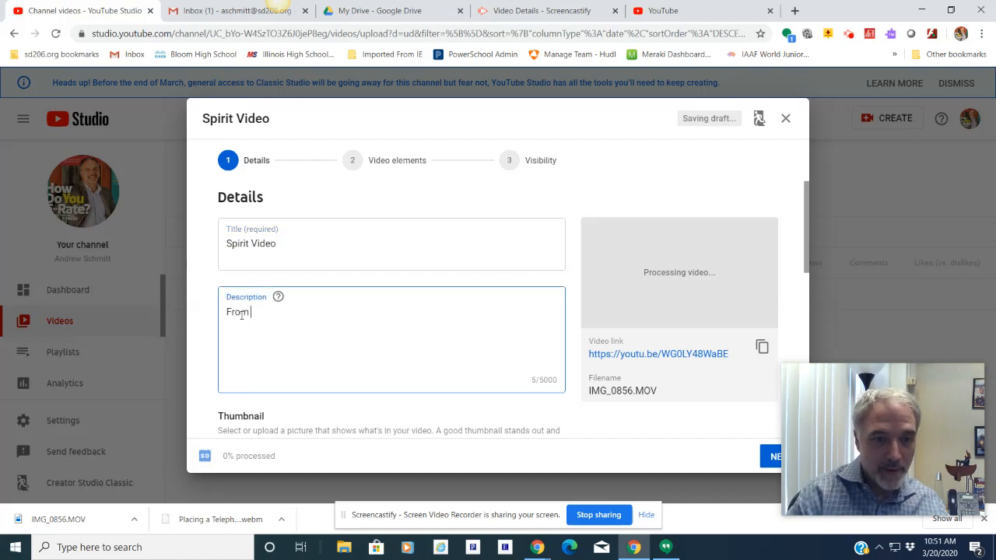
text(E)
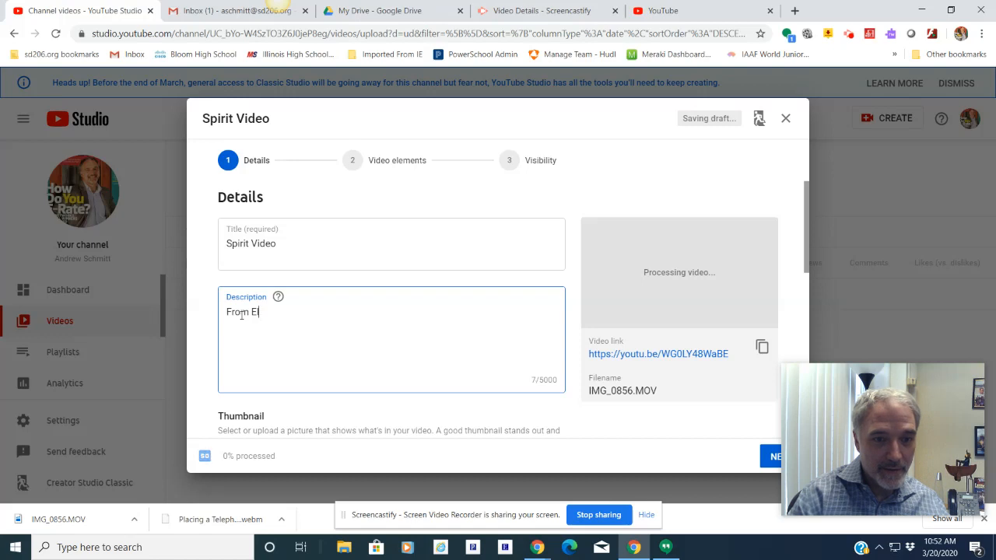
text(lizabe)
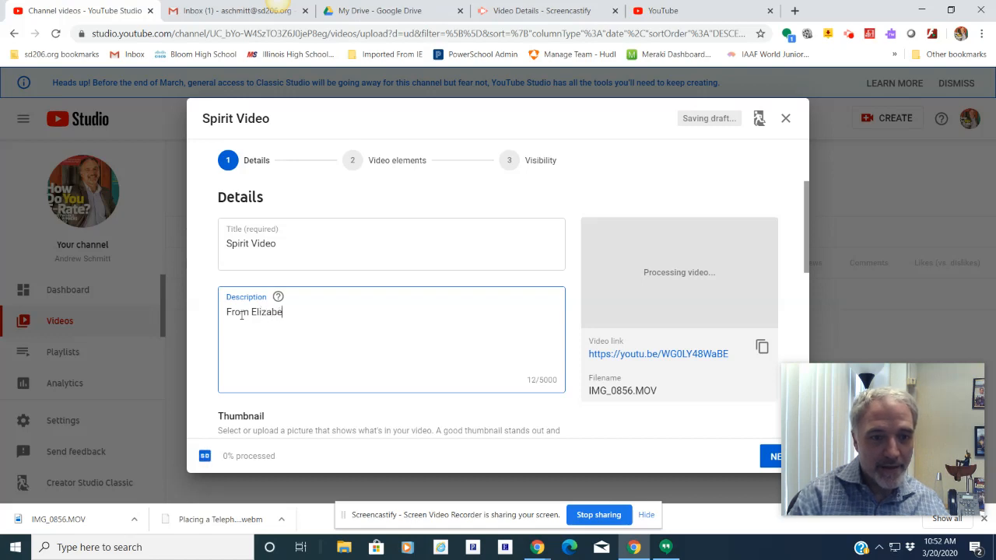
text(th Santia)
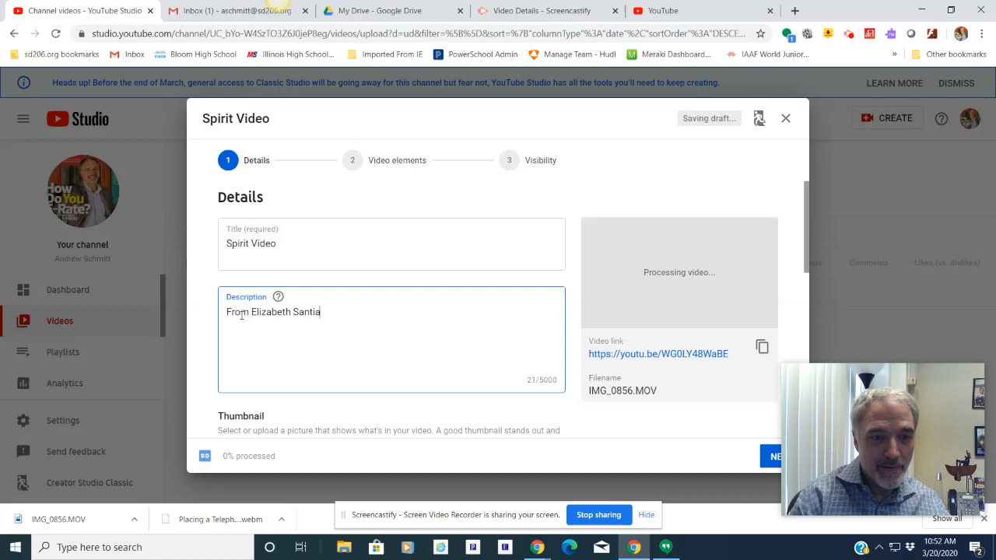
text(go on Friday)
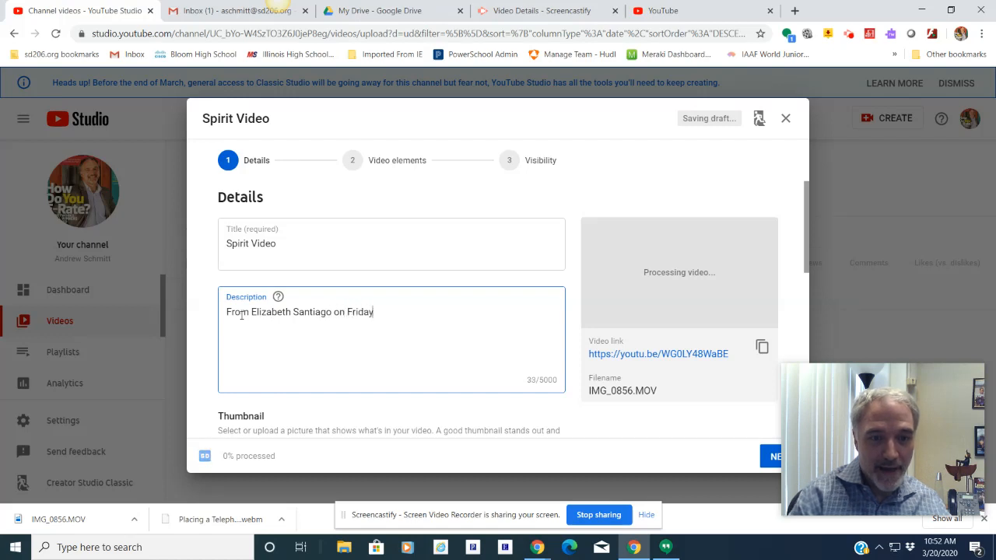
text(" ")
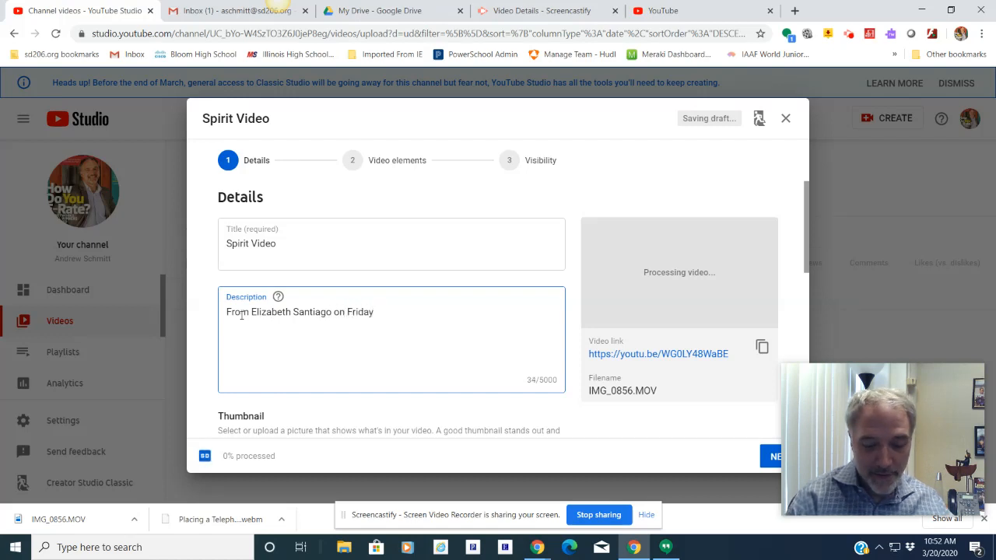
text(3/2)
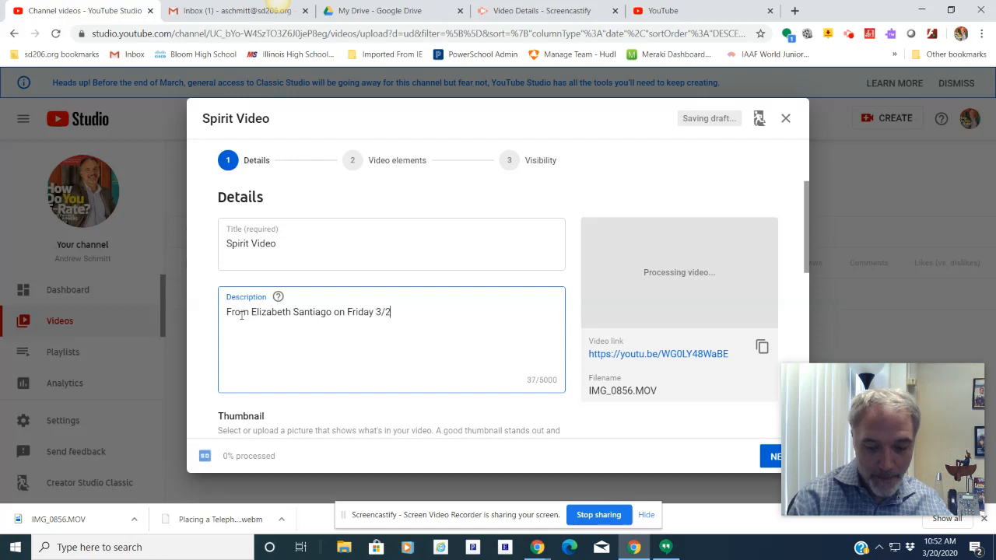
text(0)
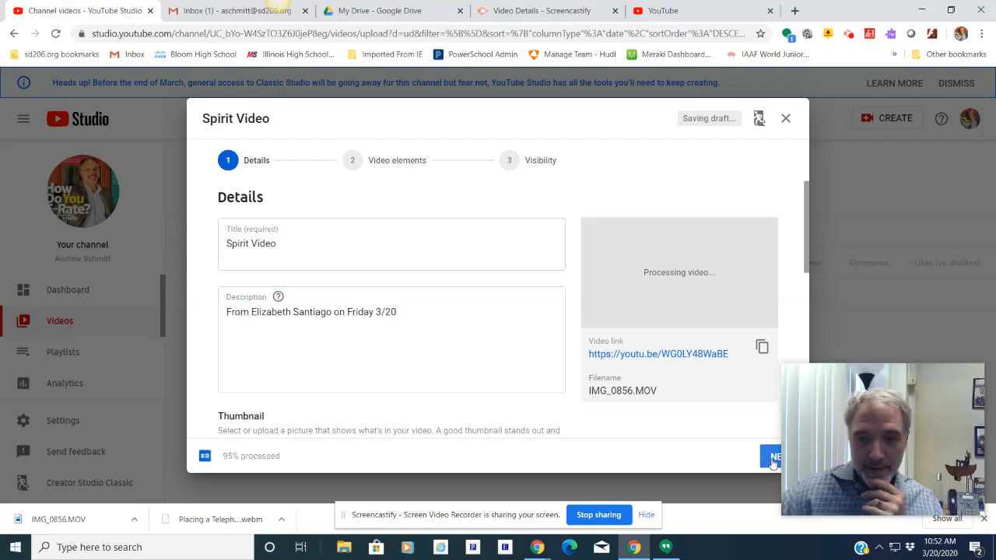
Advance past Details and Video elements to the Visibility step with Public selected.
click(775, 456)
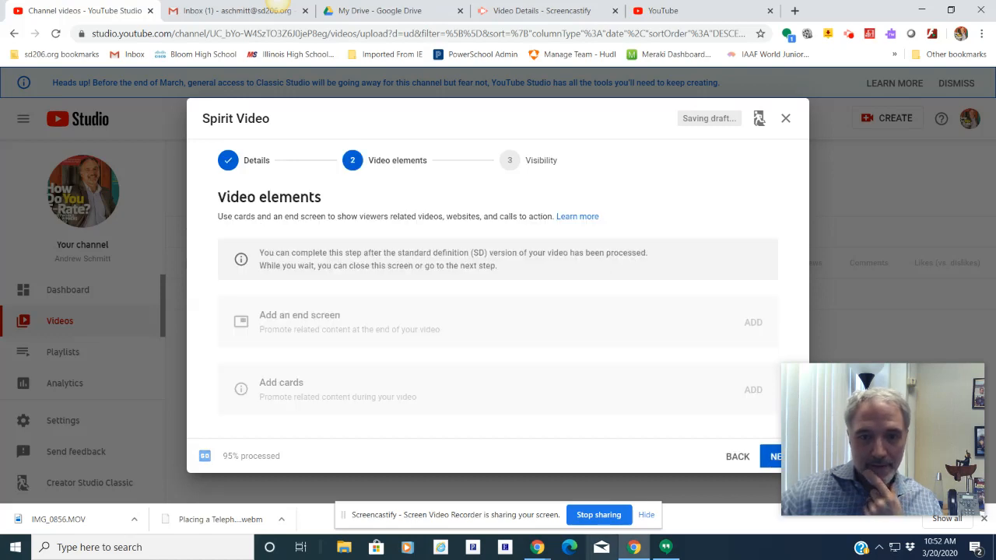
click(776, 456)
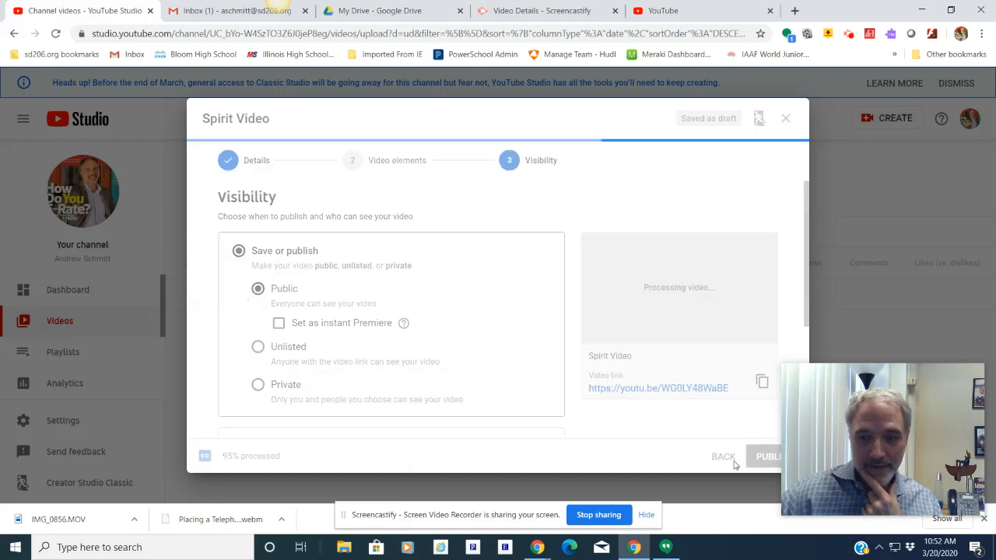
mouse_move(490, 428)
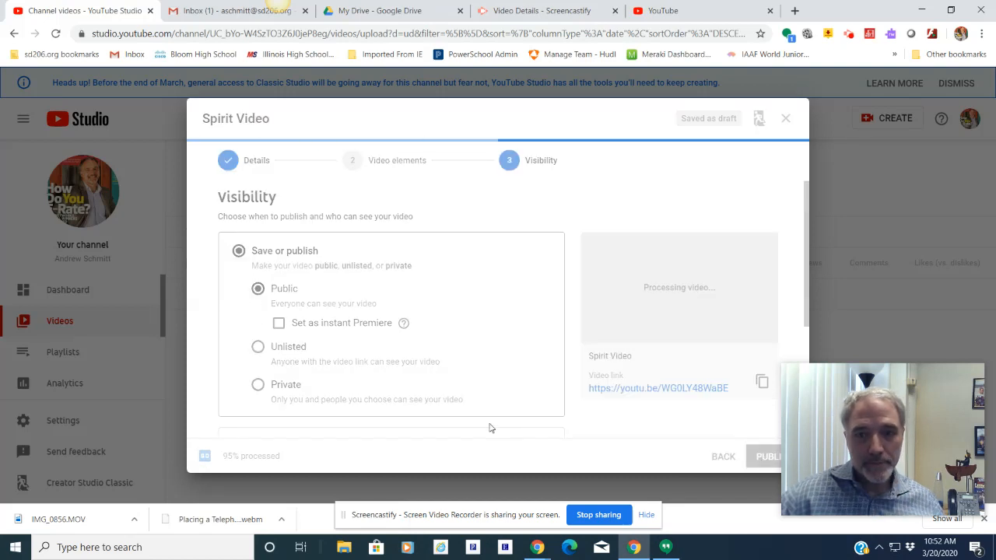
Publish Spirit Video as Public and close the finished processing dialog.
click(768, 456)
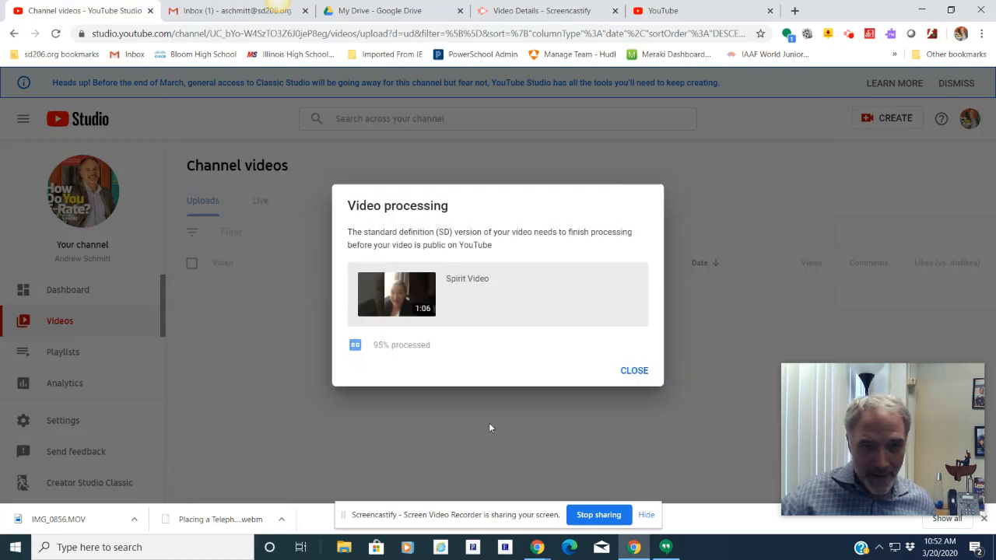
mouse_move(393, 363)
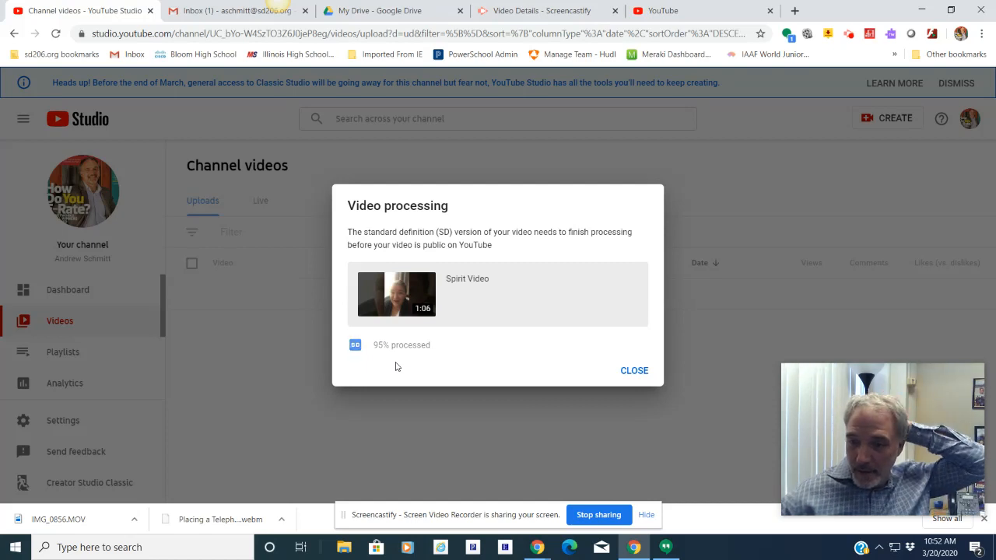
mouse_move(521, 368)
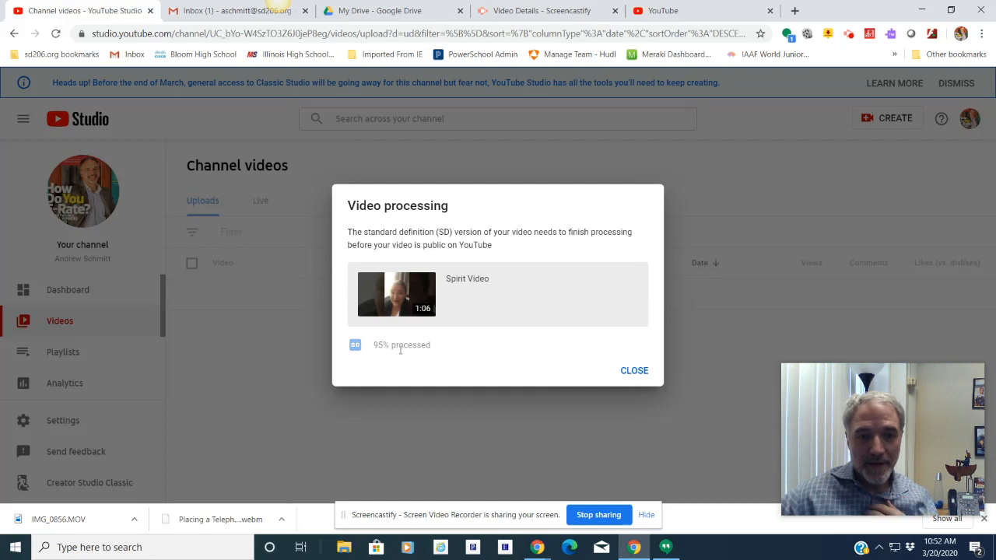
mouse_move(463, 288)
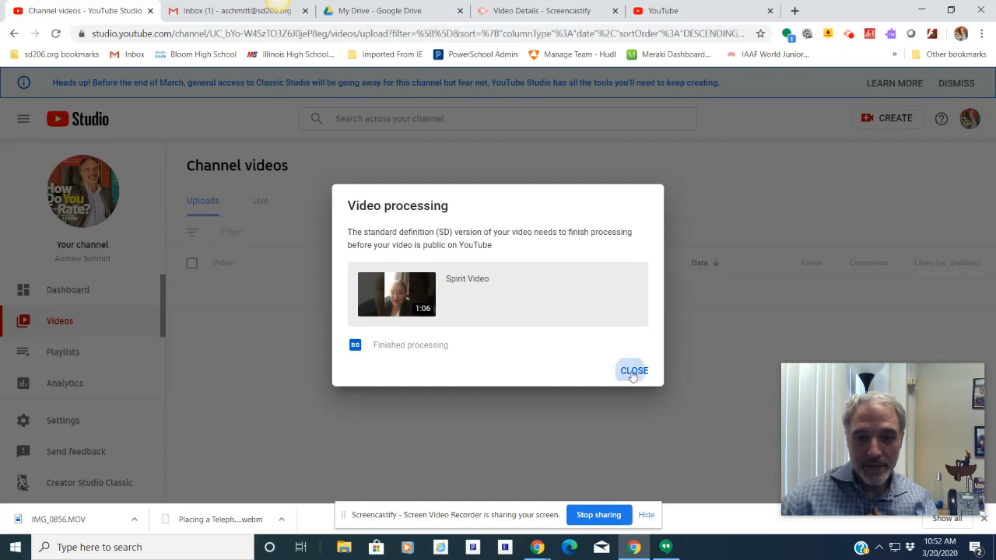
click(633, 370)
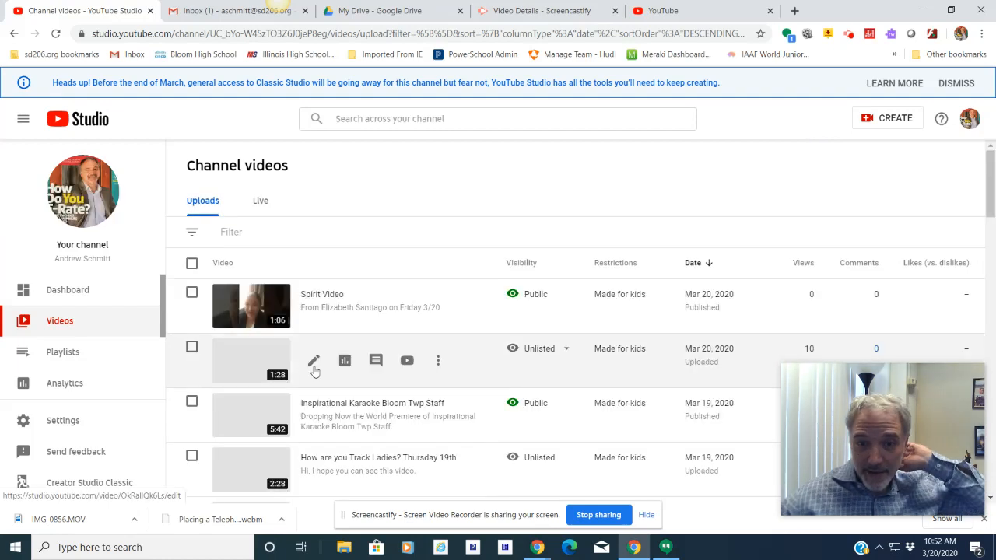
mouse_move(481, 295)
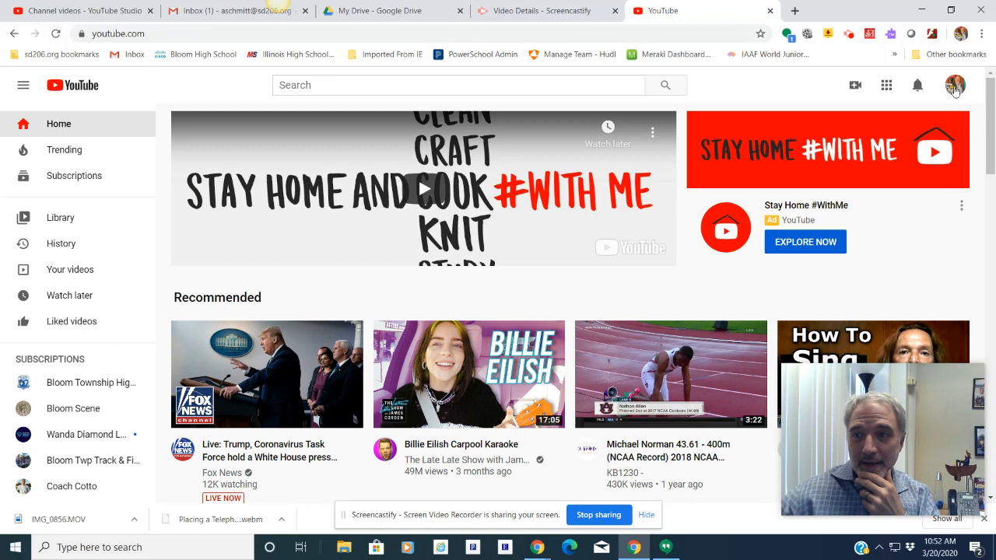
Open Your channel from the avatar menu and play the Spirit Video upload.
click(955, 86)
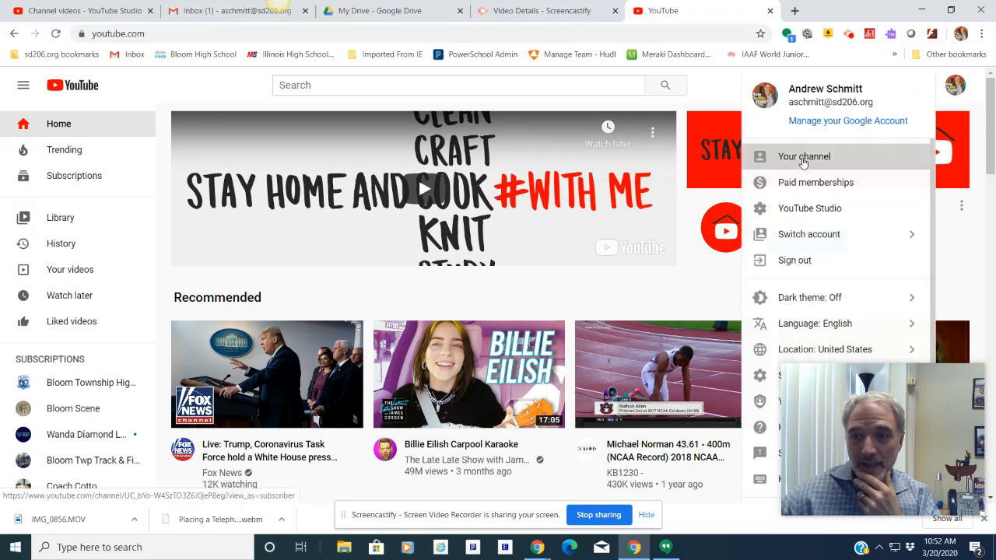
click(803, 156)
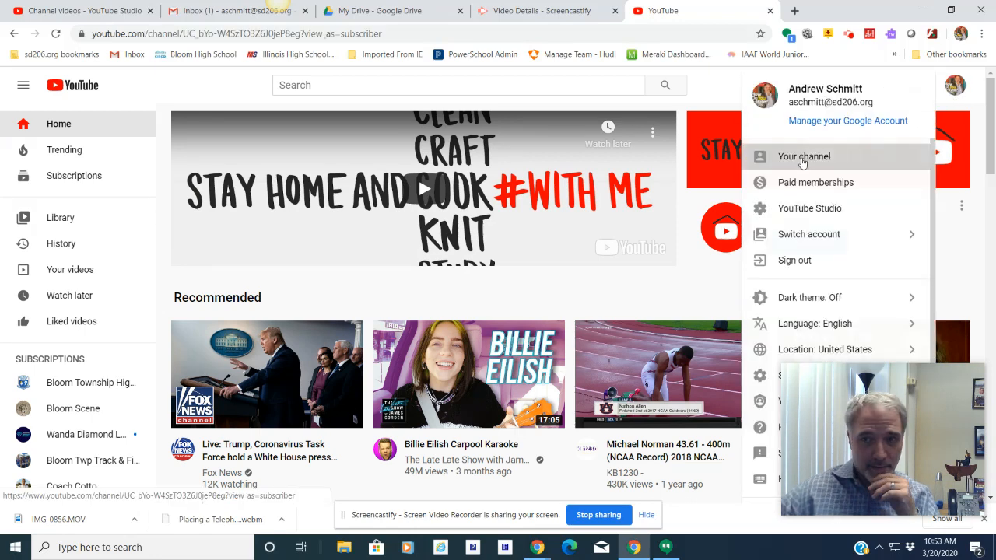
click(803, 157)
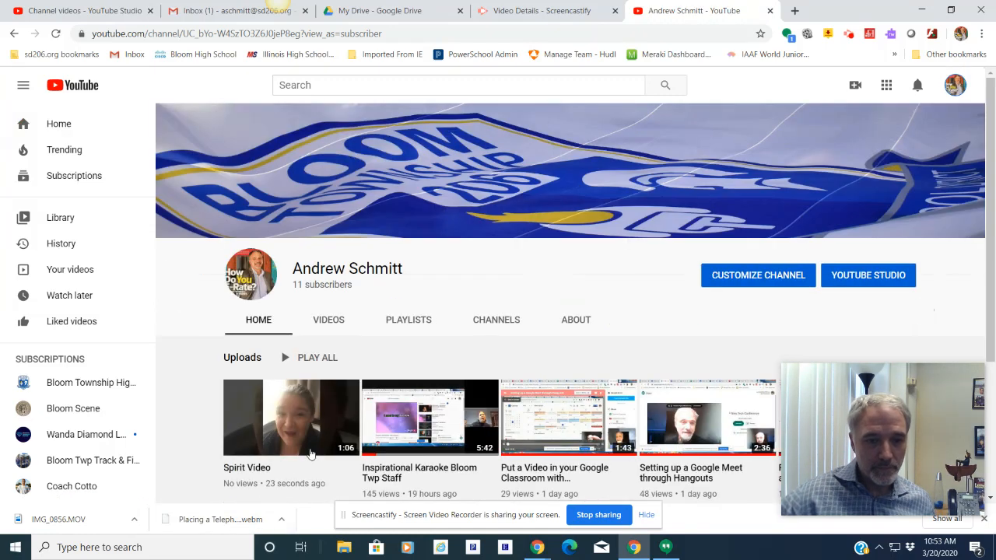
click(292, 416)
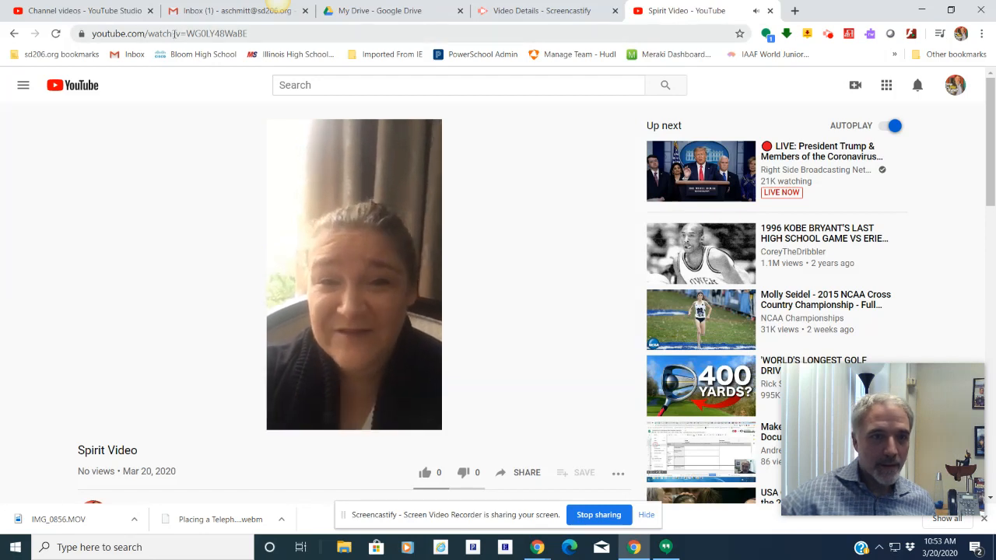
Copy the Spirit Video watch URL and start a reply-all to the Friday!!! email.
right_click(155, 33)
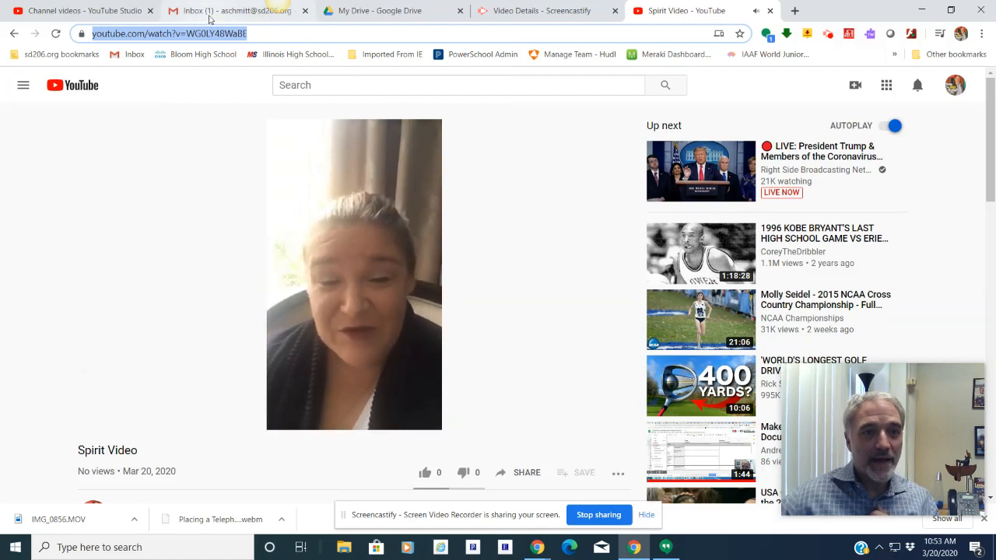
click(241, 10)
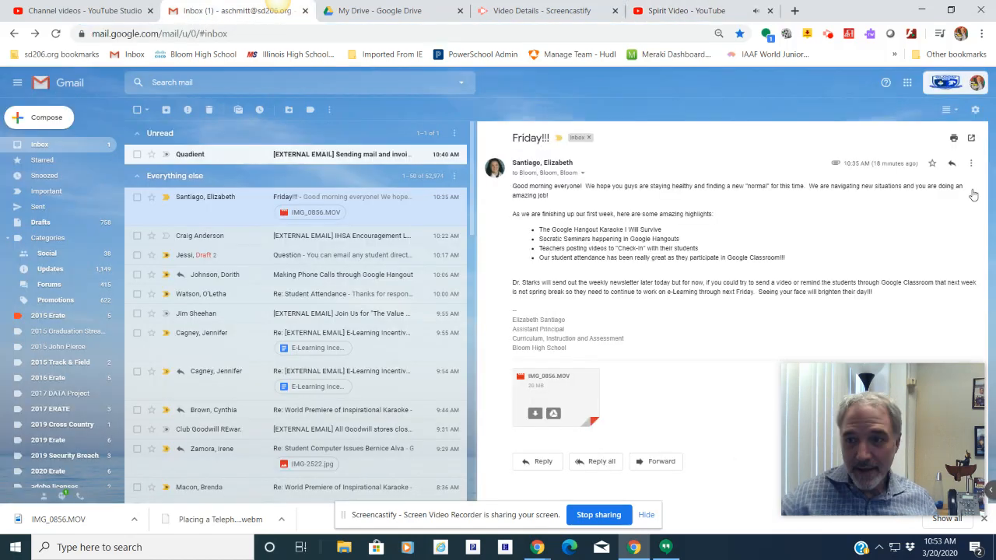
click(971, 163)
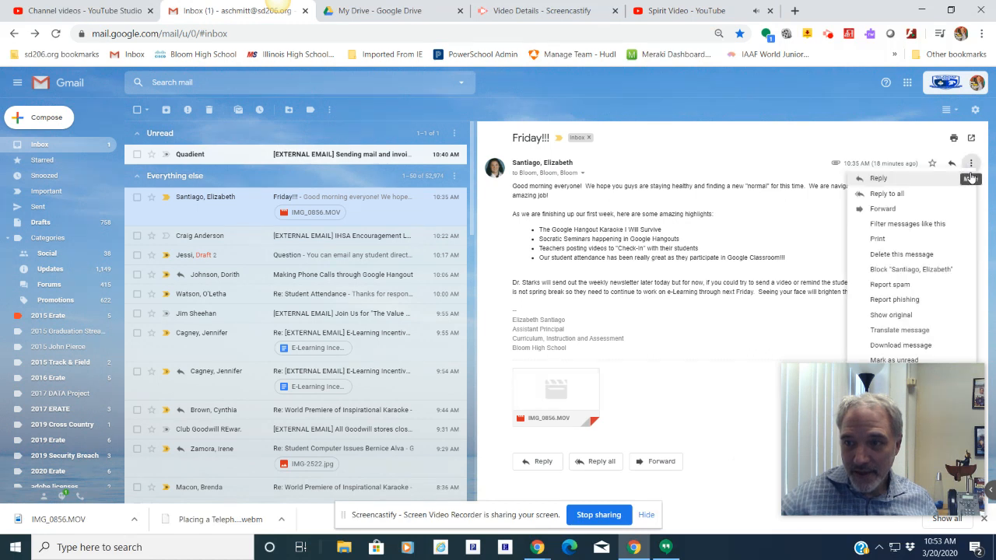
click(970, 164)
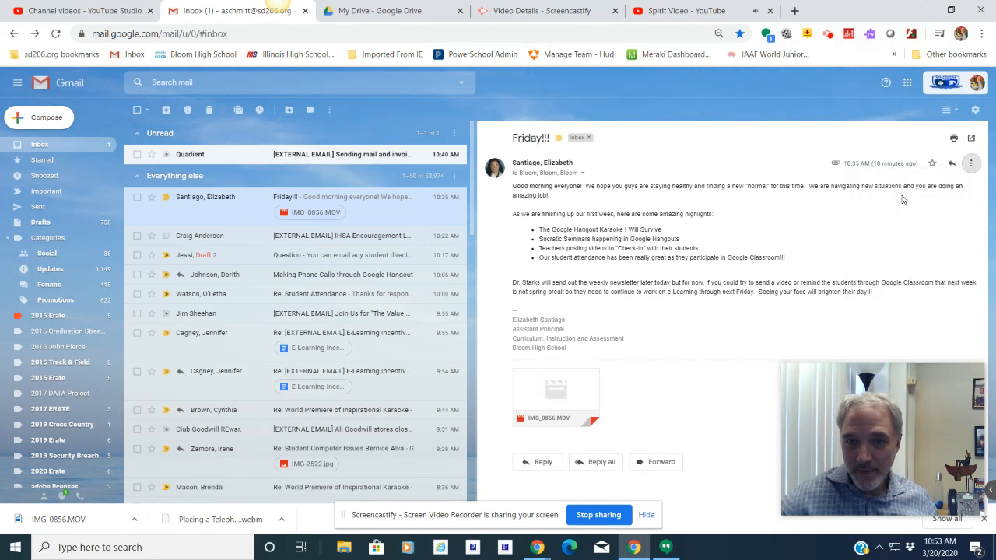
click(537, 461)
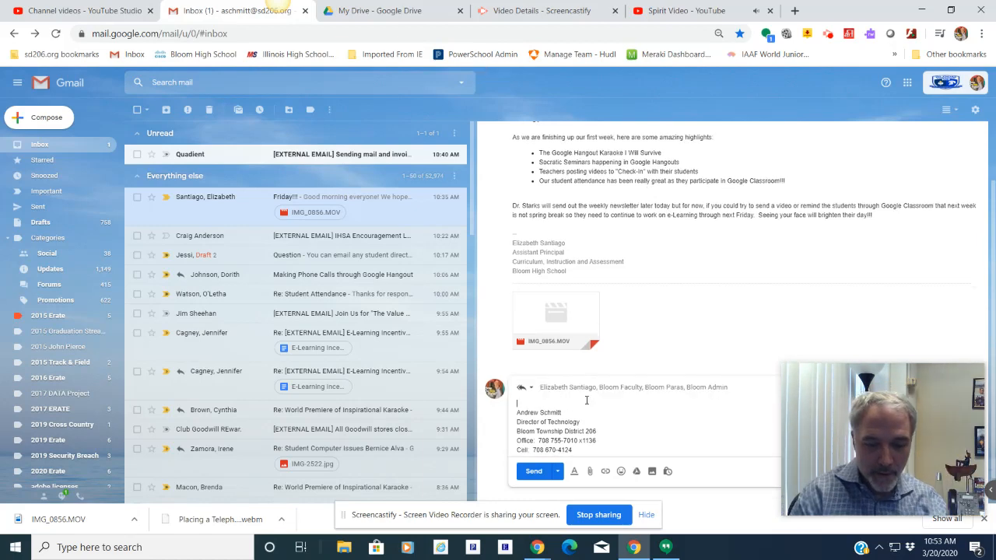
Type 'Here is this Video on Youtube.', select the line, and dismiss the file chooser.
text(Here is this V)
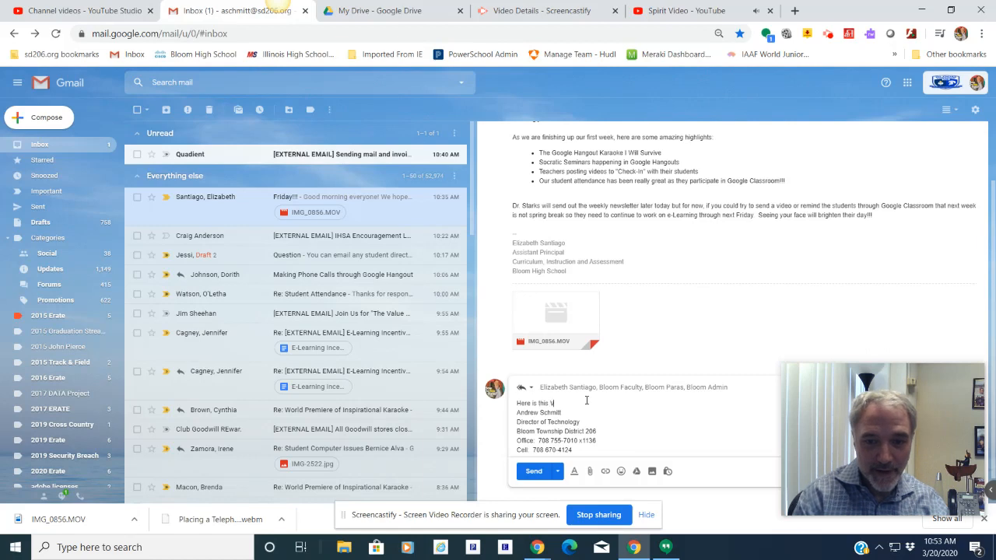
text(ided)
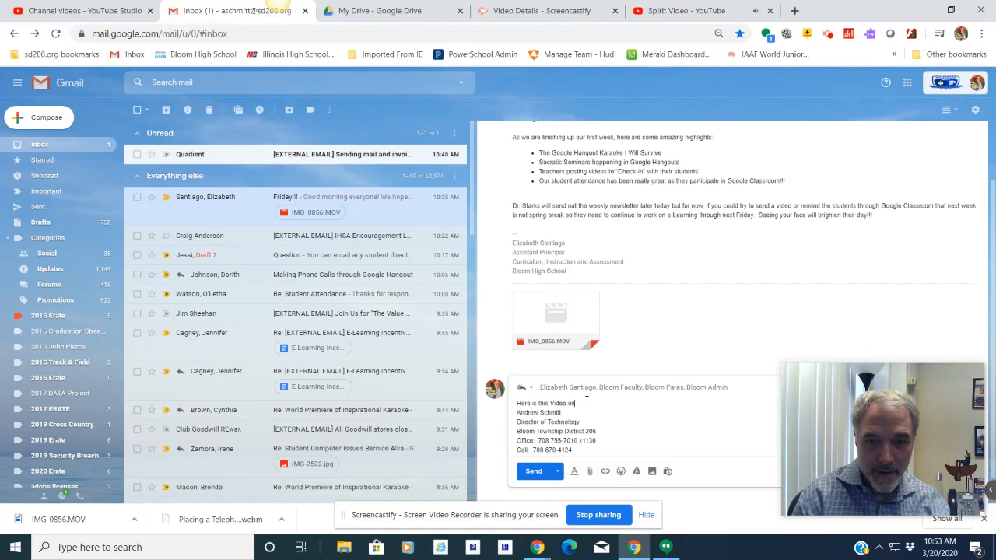
text(Youtube.)
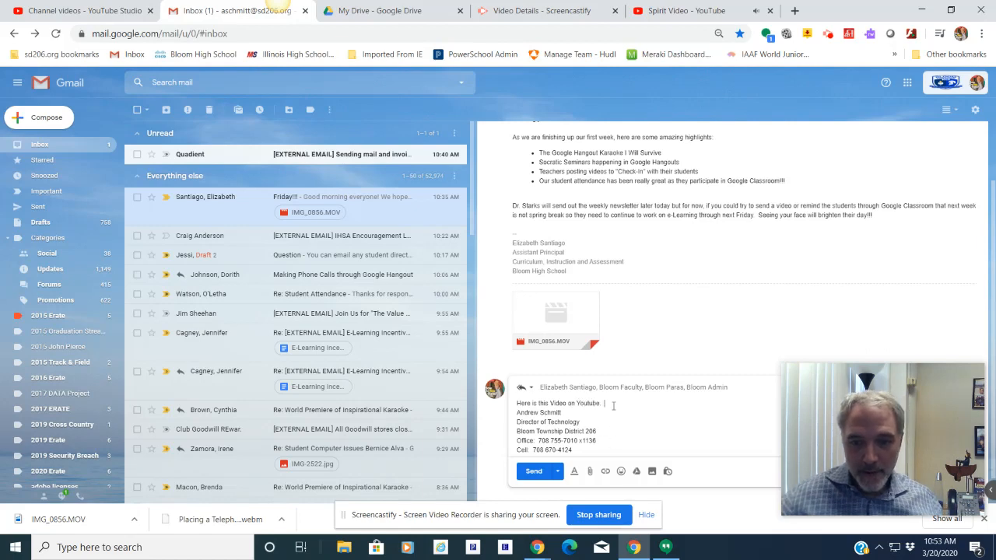
triple_click(559, 403)
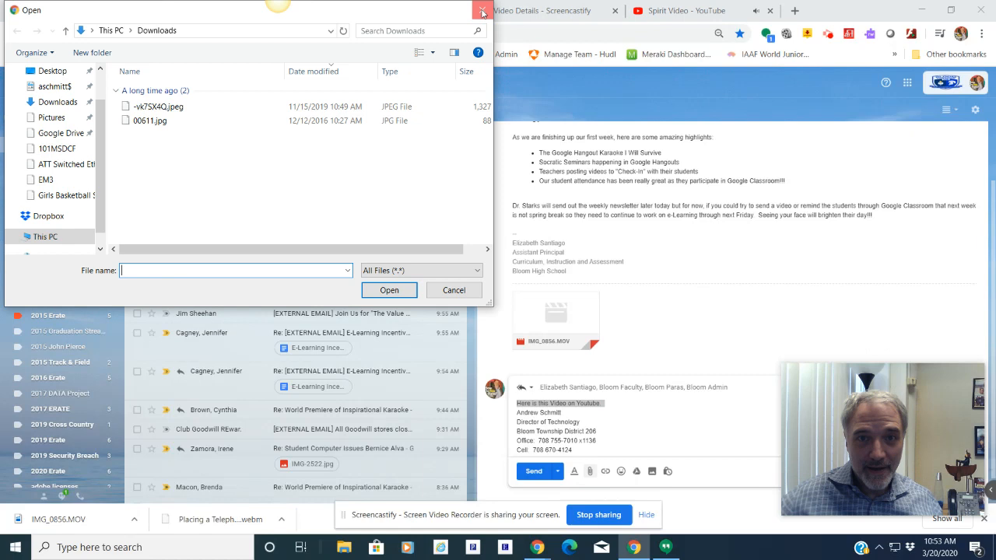
click(454, 289)
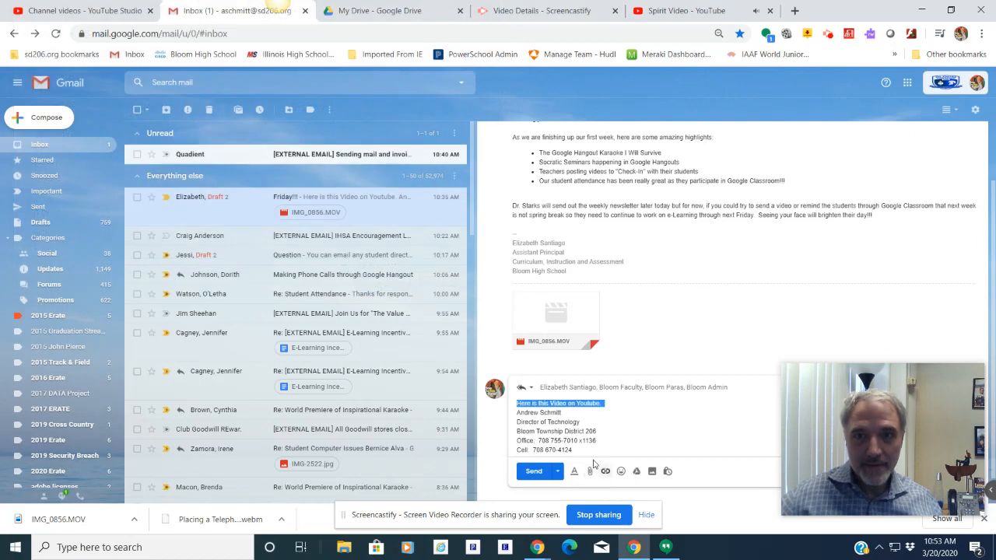
click(605, 472)
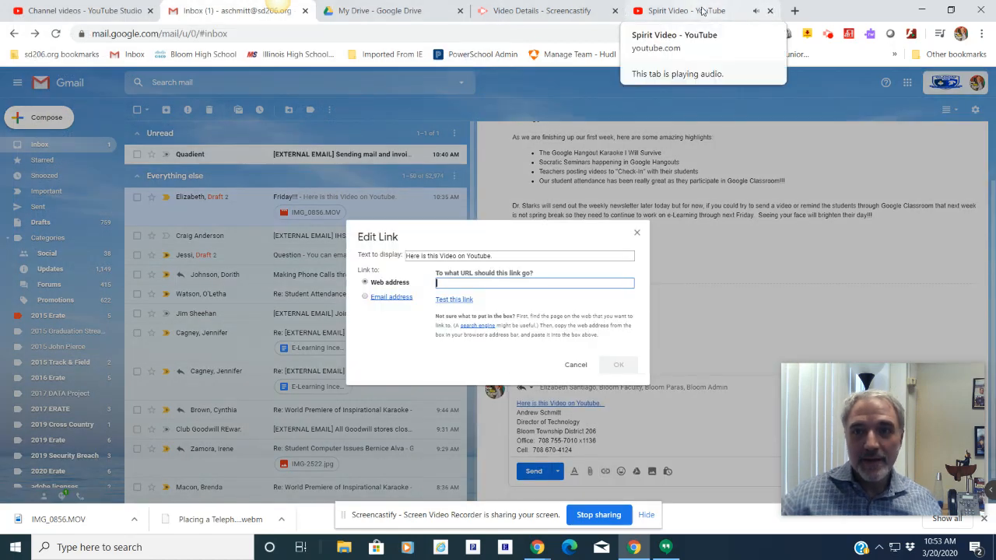
click(685, 10)
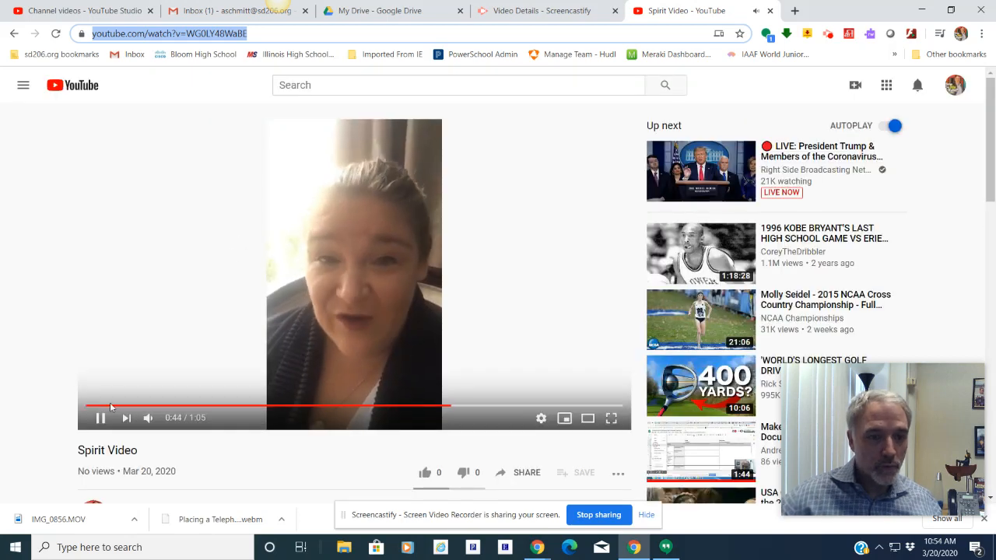
click(99, 418)
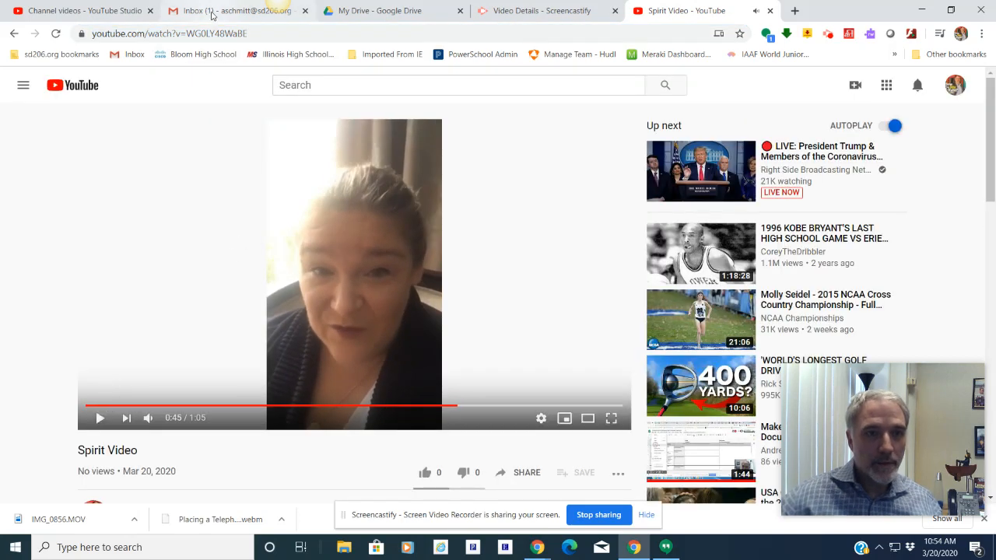
click(237, 10)
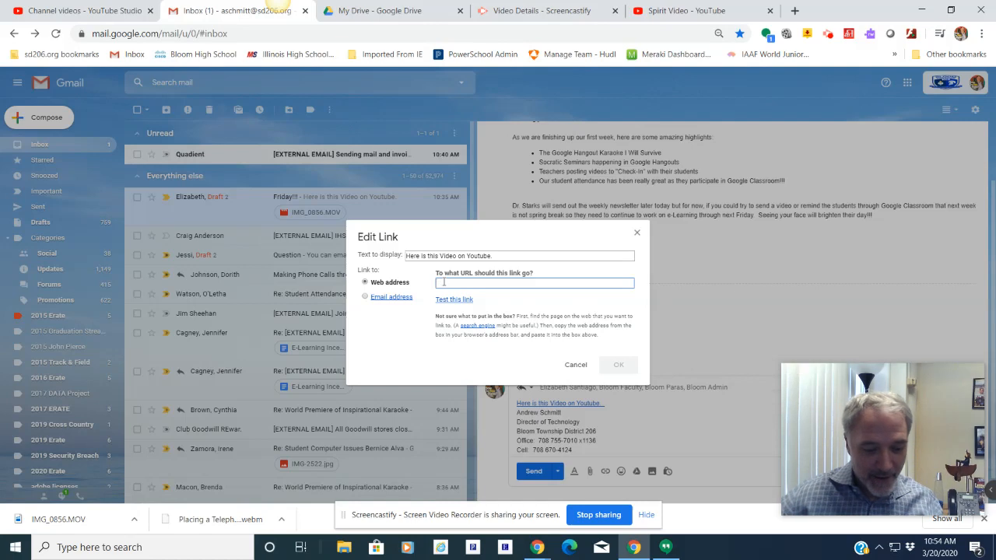
text(https://www.youtube.com/watch?v=WG0LY48WaBE)
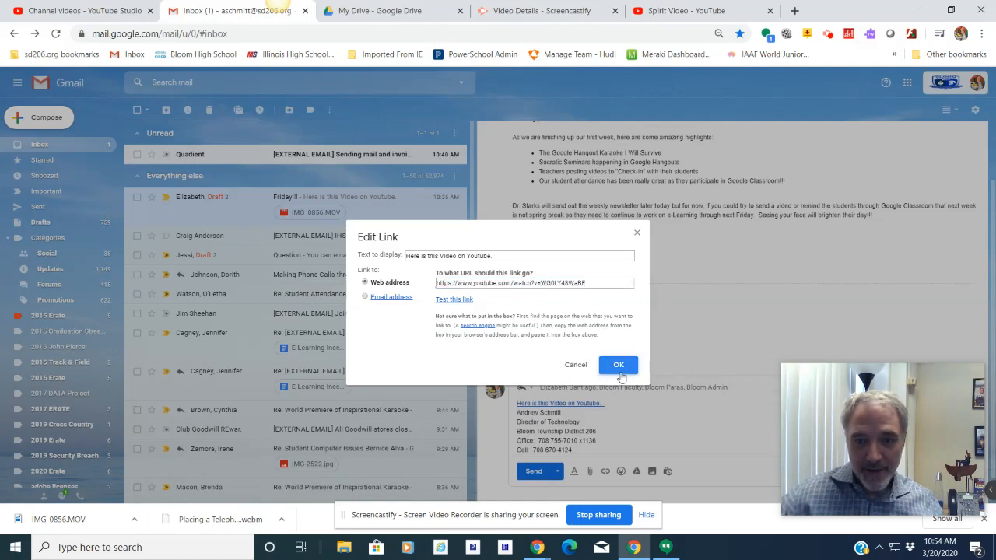
click(618, 364)
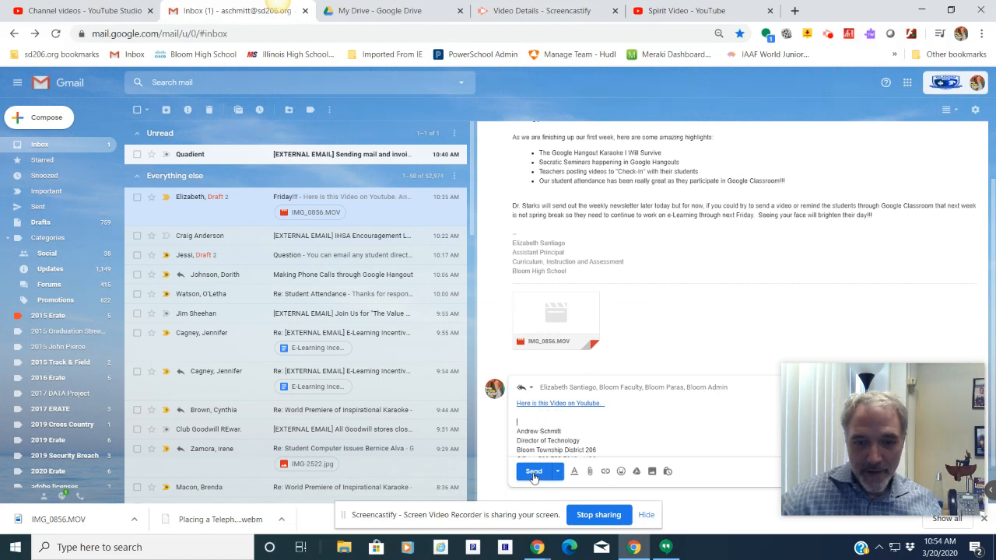
Send the Gmail reply with the Spirit Video link and confirm 'Message sent'.
click(533, 472)
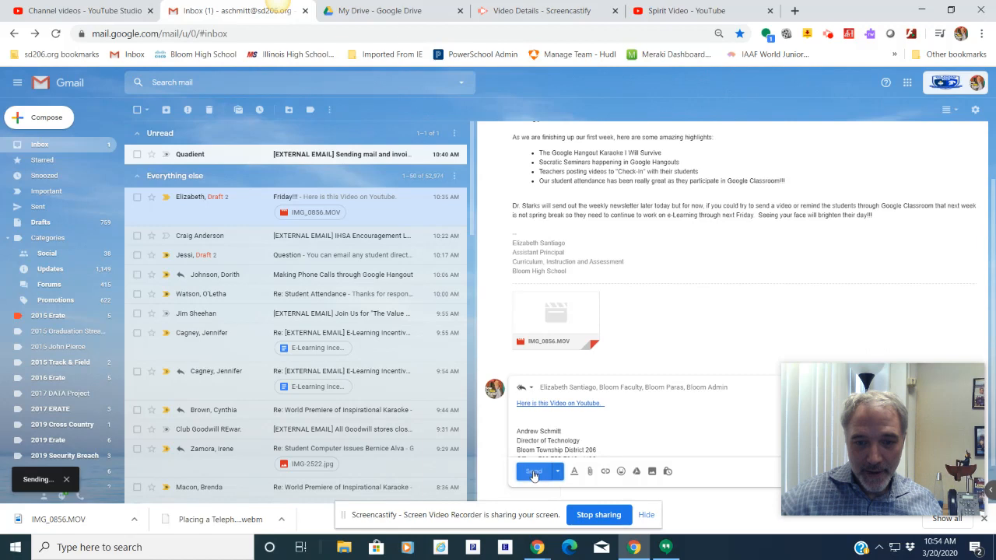
click(533, 471)
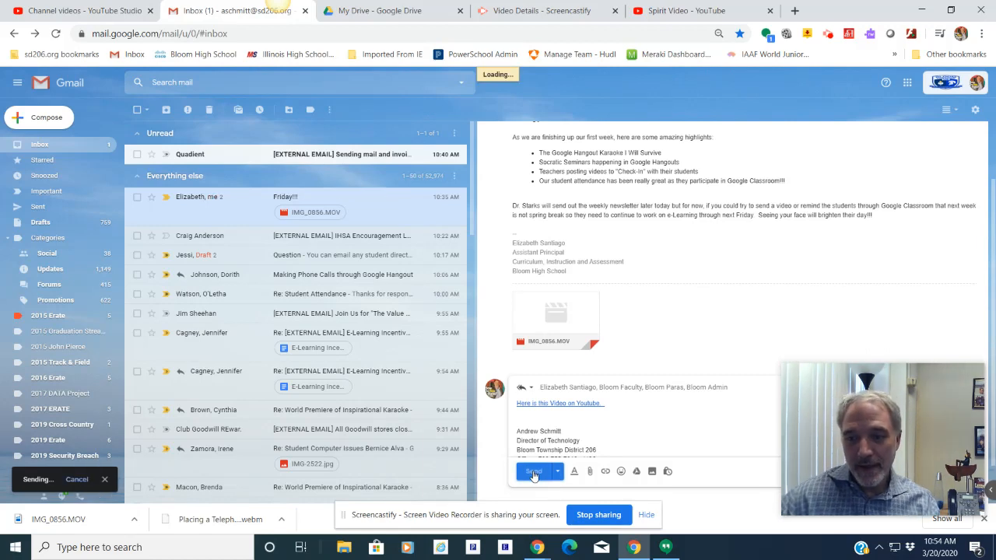
click(534, 473)
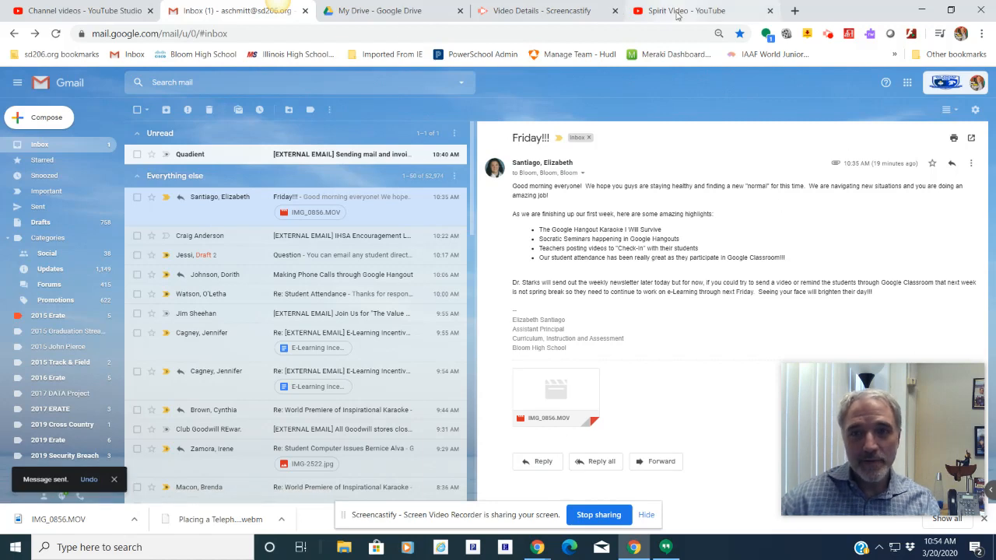
Switch to the Spirit Video tab and open Your channel from the profile avatar.
click(685, 10)
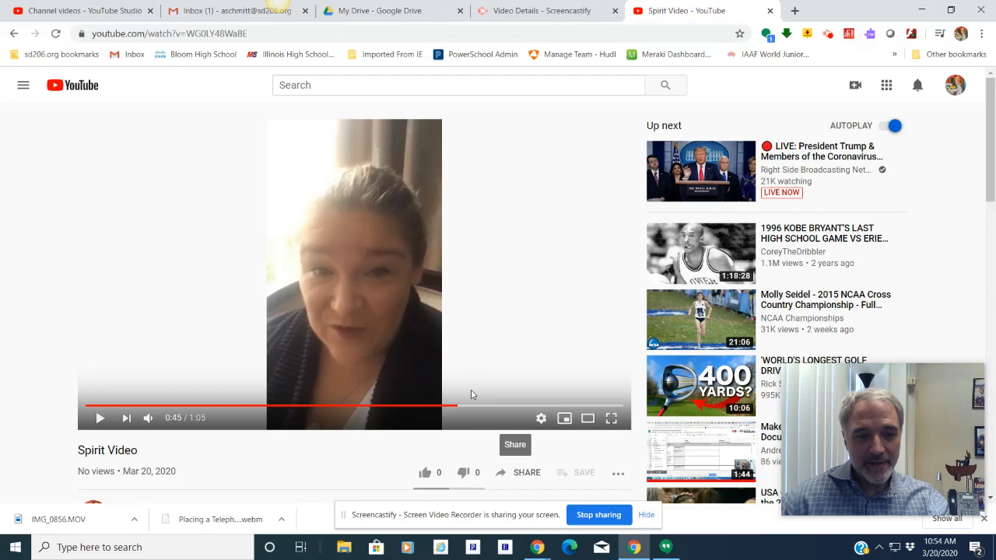
mouse_move(916, 84)
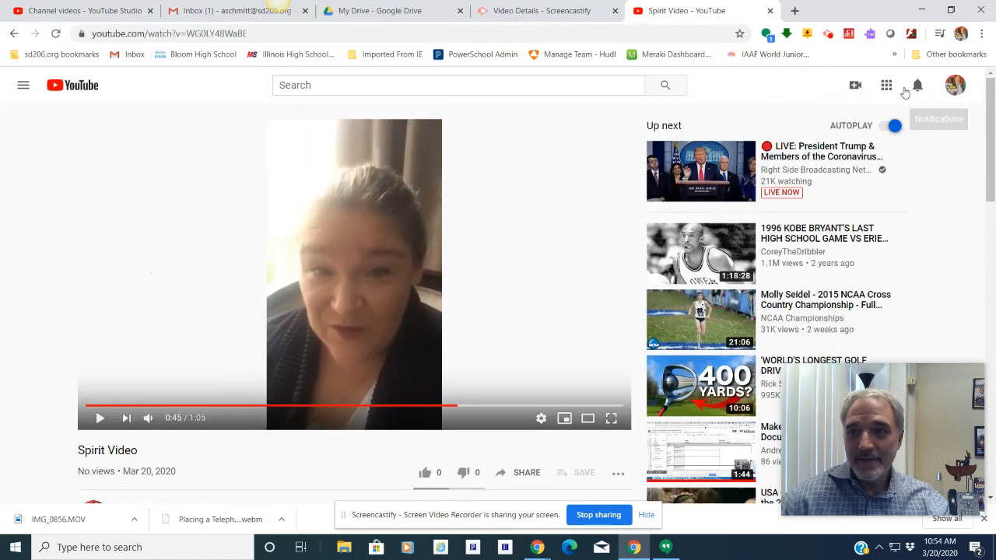
click(956, 85)
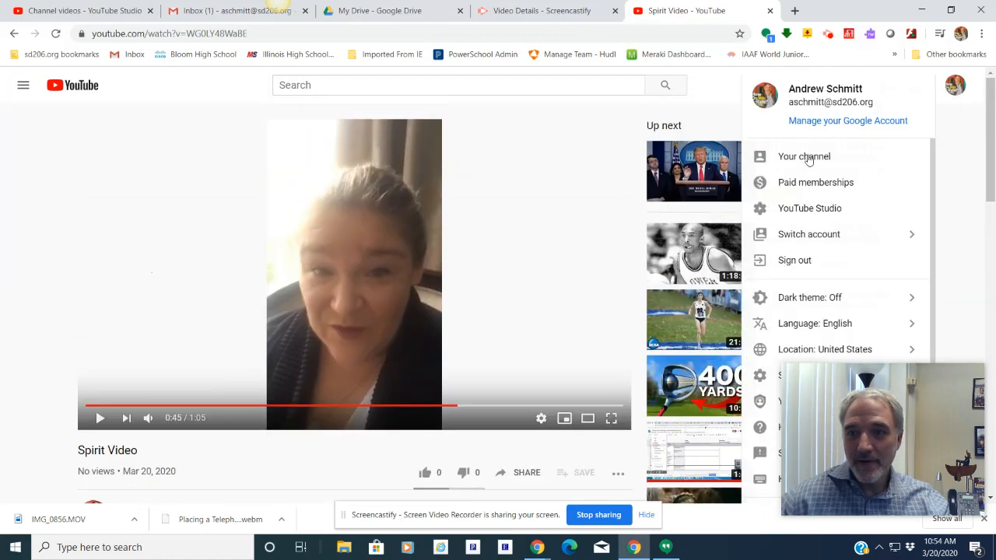
click(804, 156)
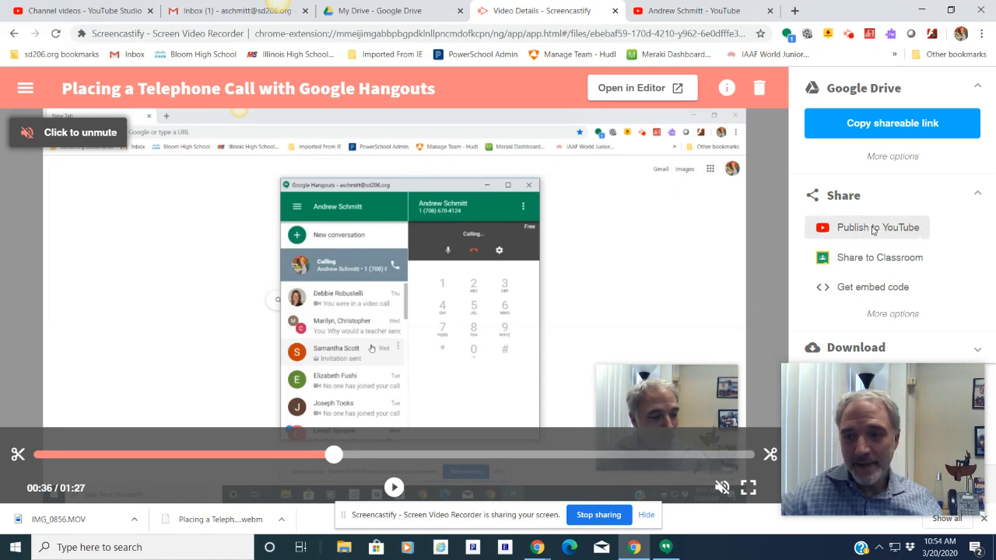
Show the Hangouts call recording's unlisted YouTube publish status in Screencastify.
click(866, 227)
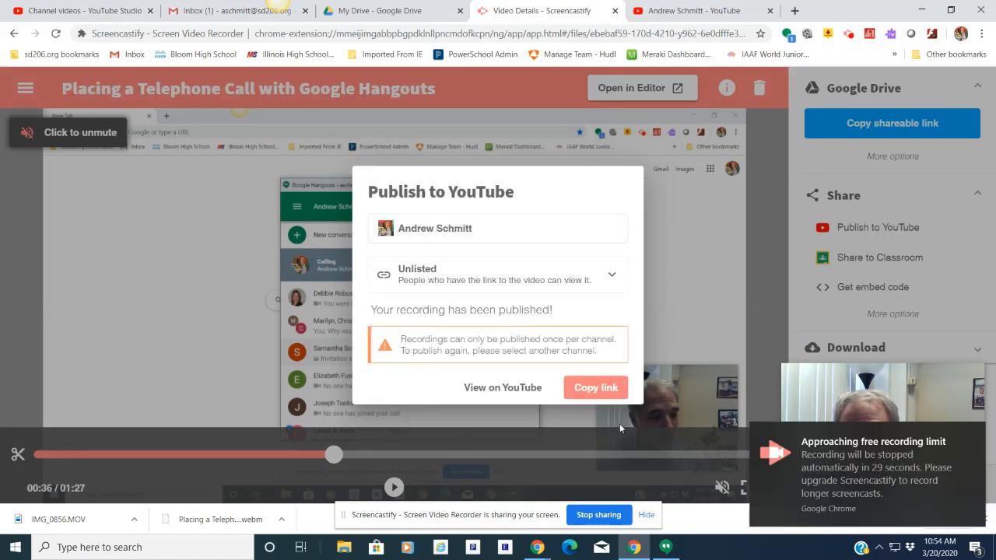
mouse_move(889, 503)
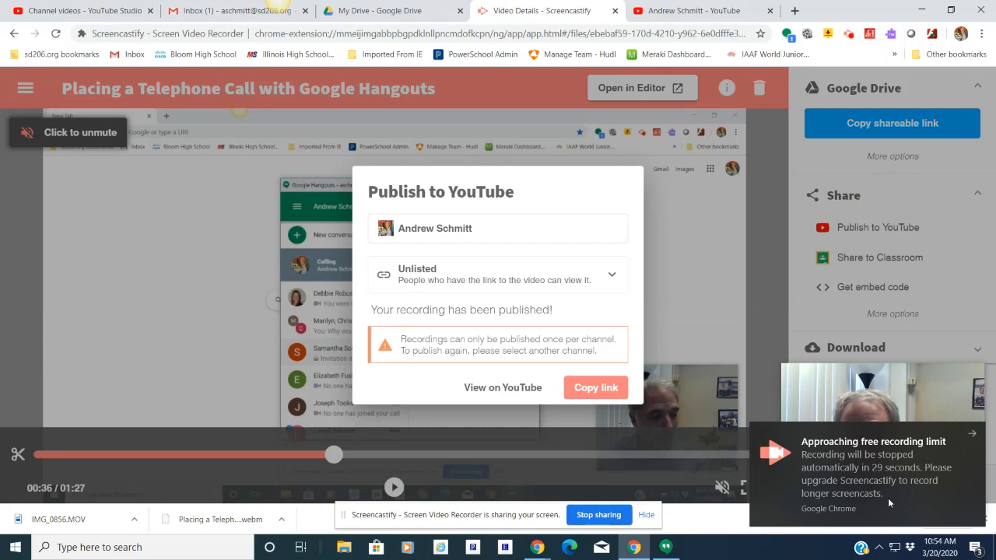
mouse_move(741, 337)
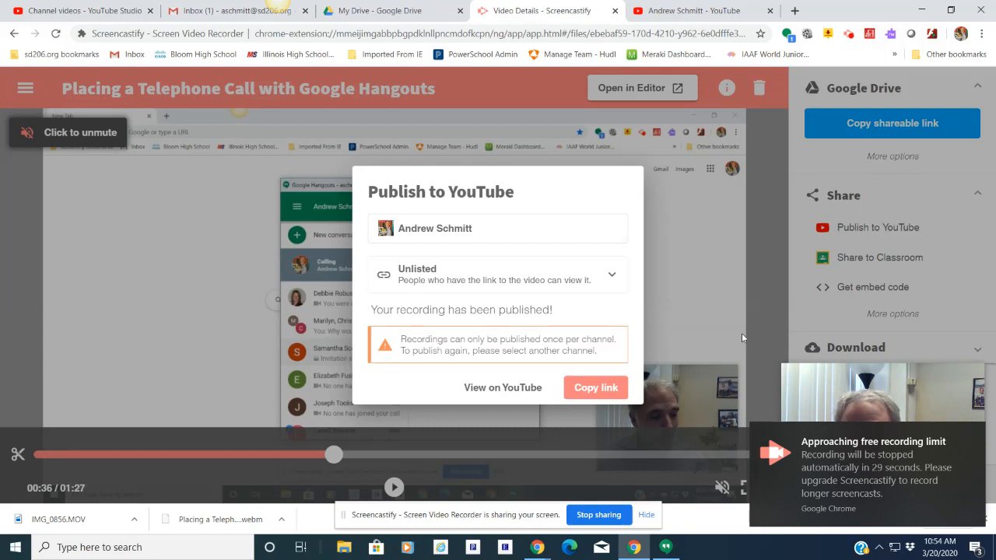